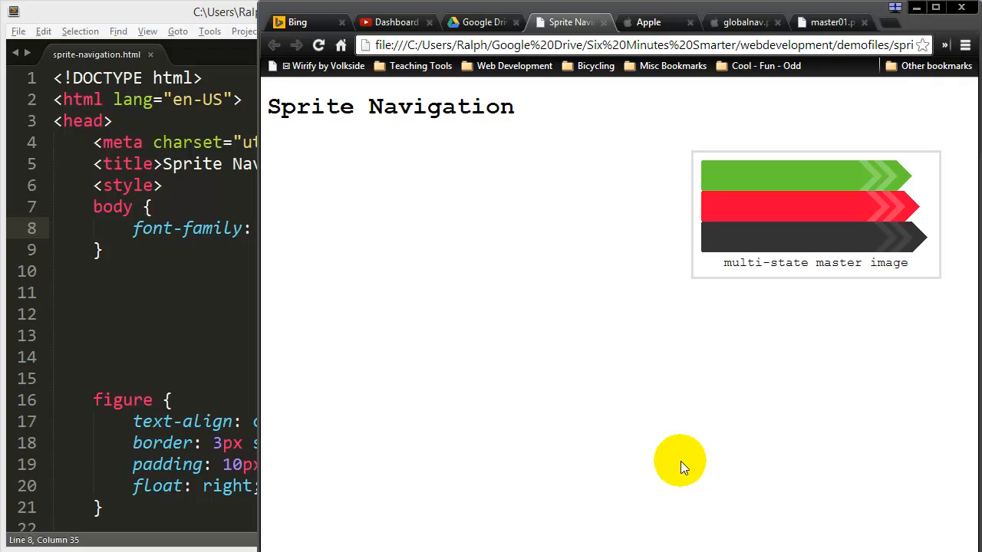
mouse_move(828, 231)
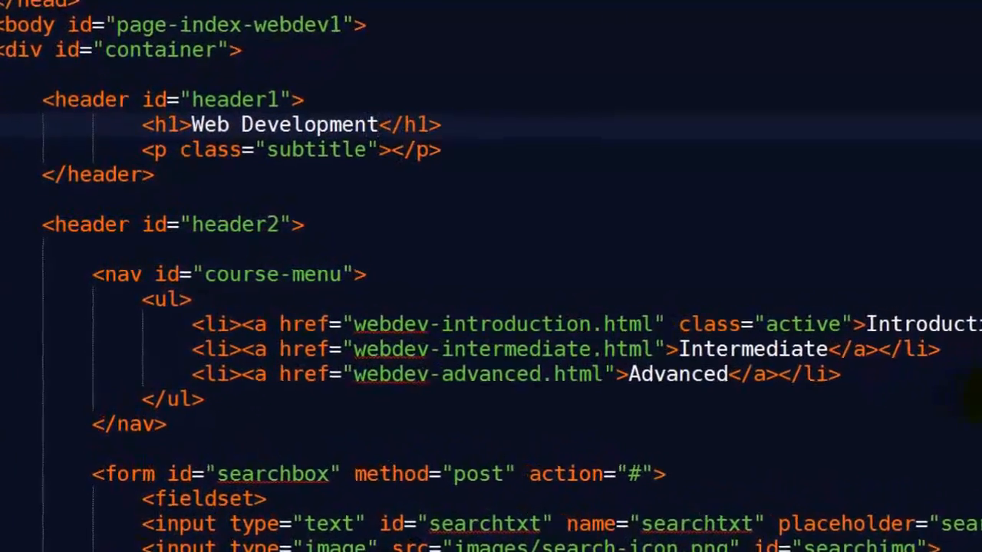
Step: Browse Apple's homepage and its globalnav.png sprite, then load the Apple Store page
type("Six Minutes.")
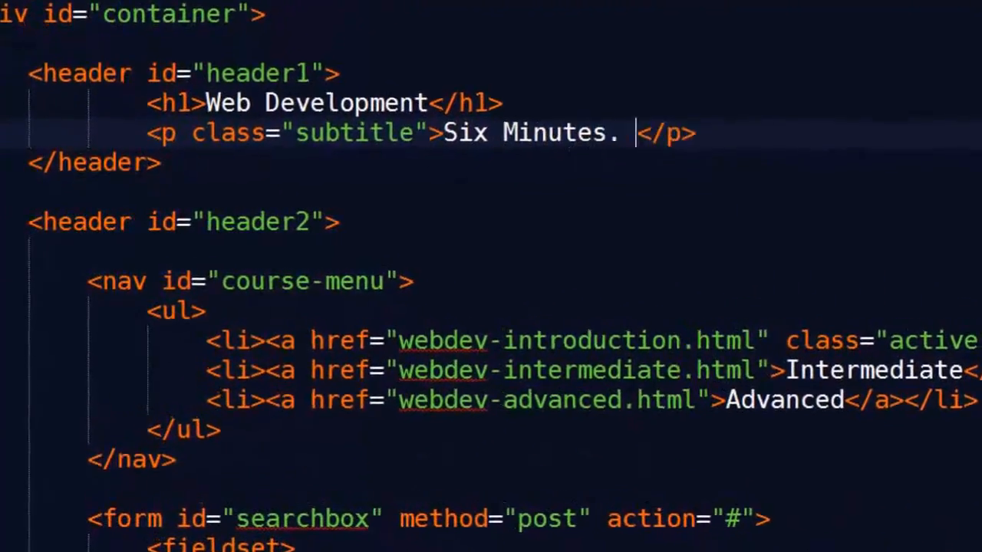
type("Smarter.")
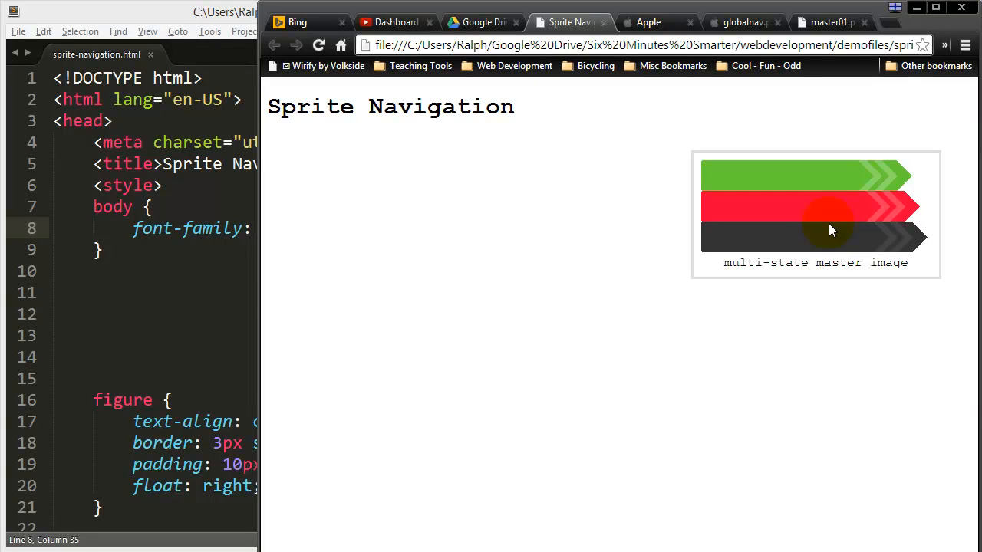
mouse_move(743, 359)
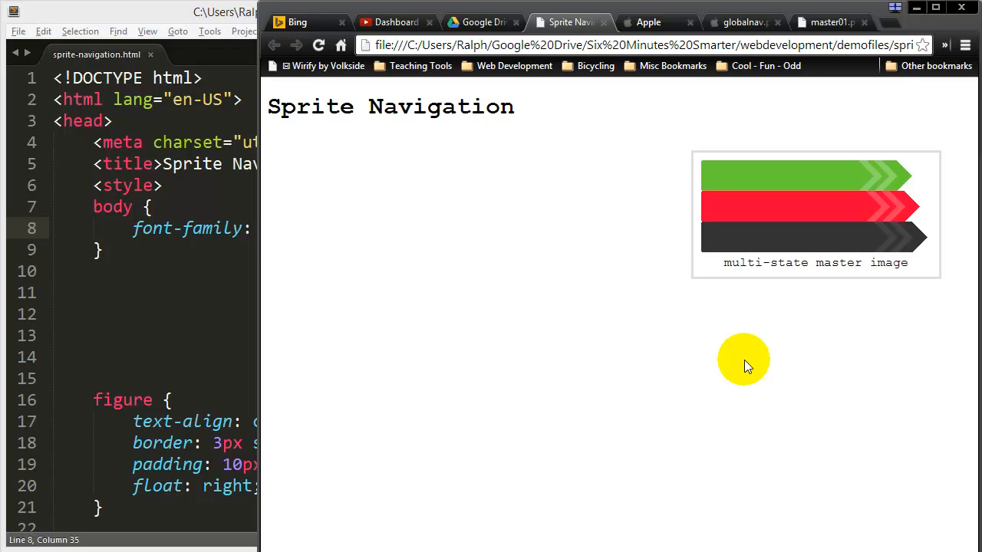
mouse_move(746, 351)
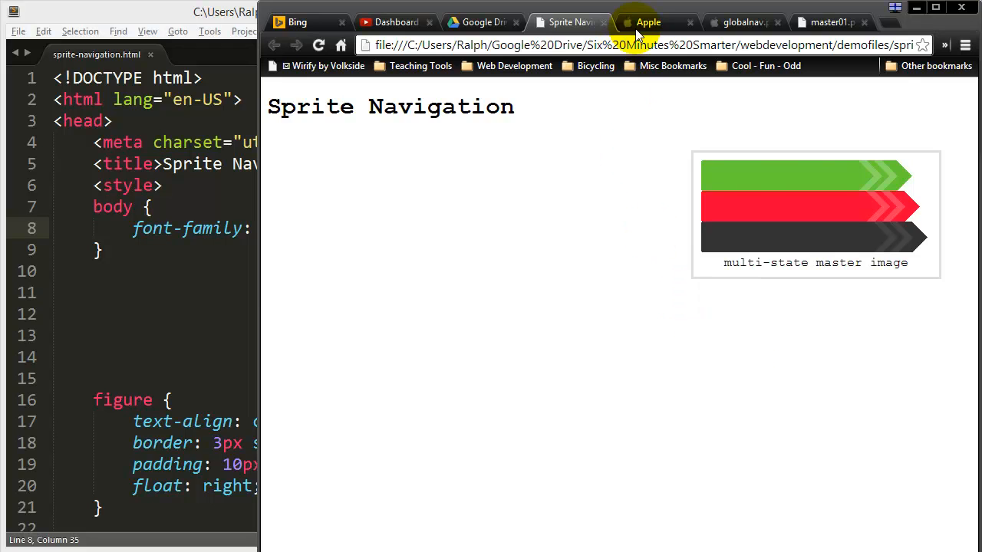
left_click(649, 21)
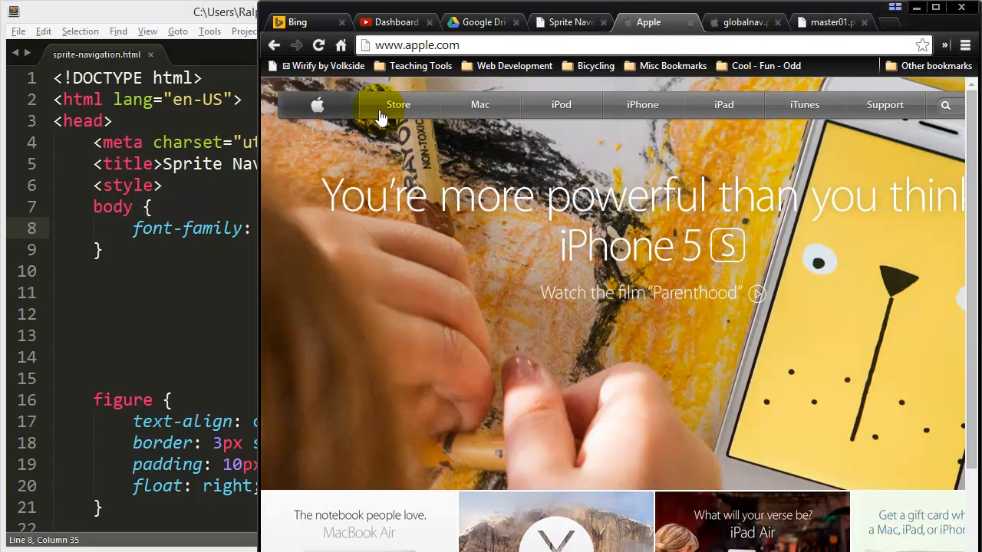
mouse_move(479, 104)
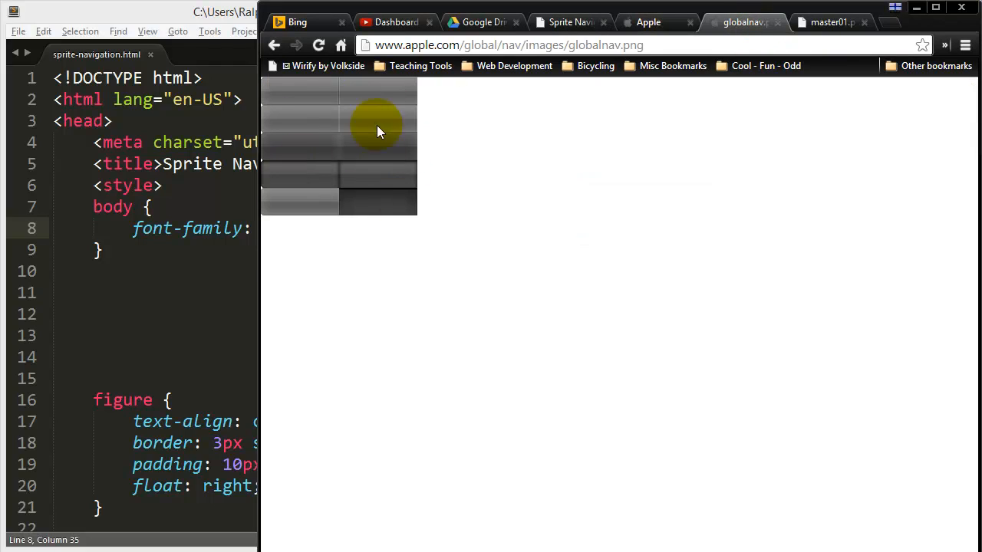
mouse_move(315, 121)
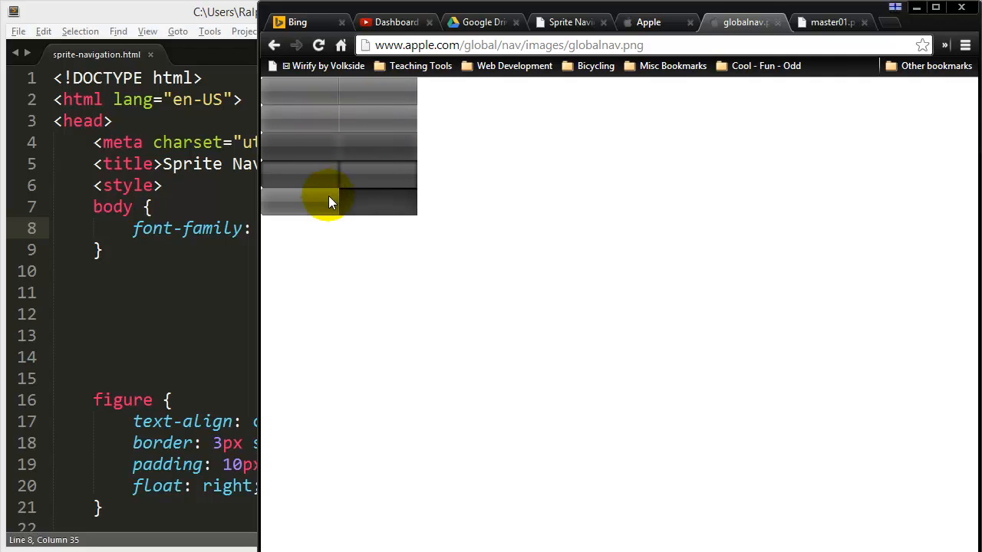
left_click(649, 21)
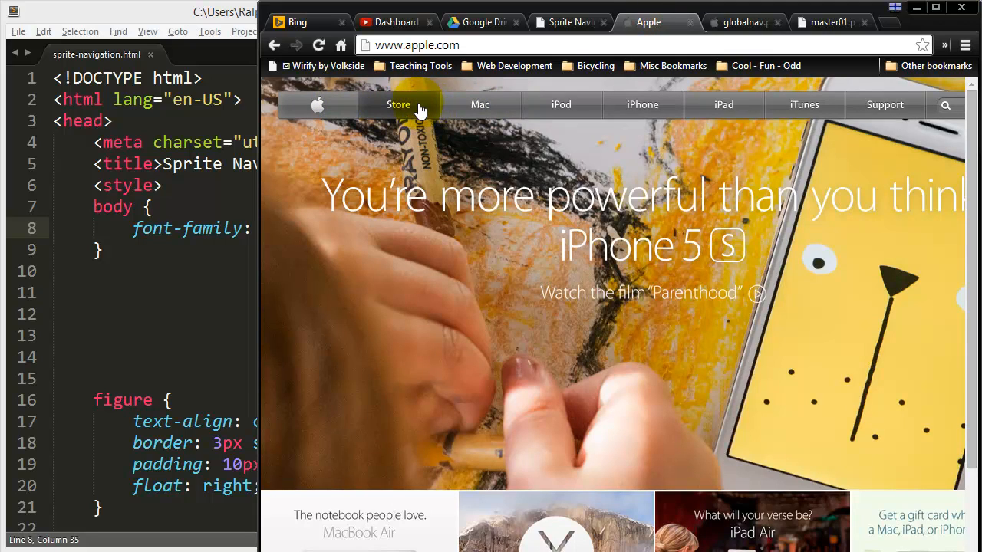
left_click(399, 104)
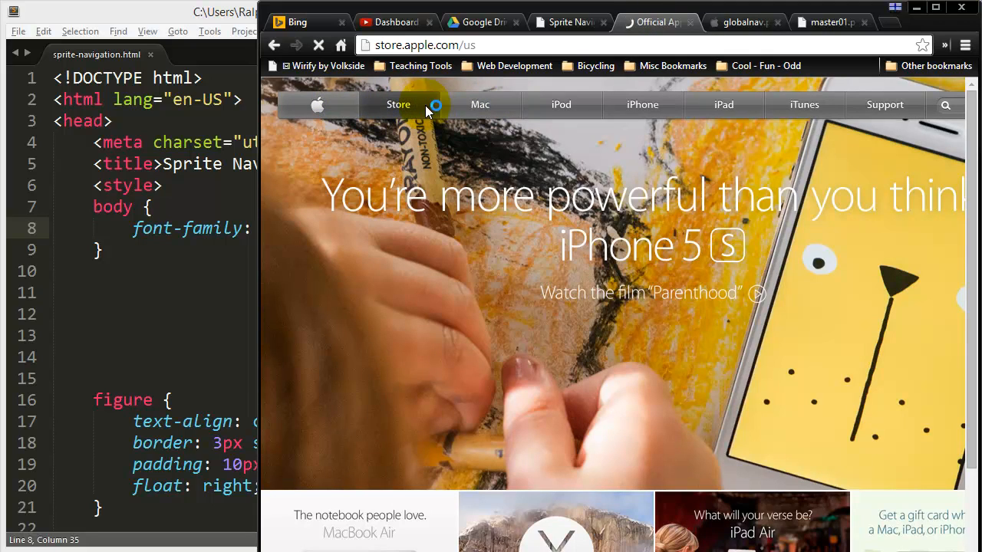
left_click(397, 105)
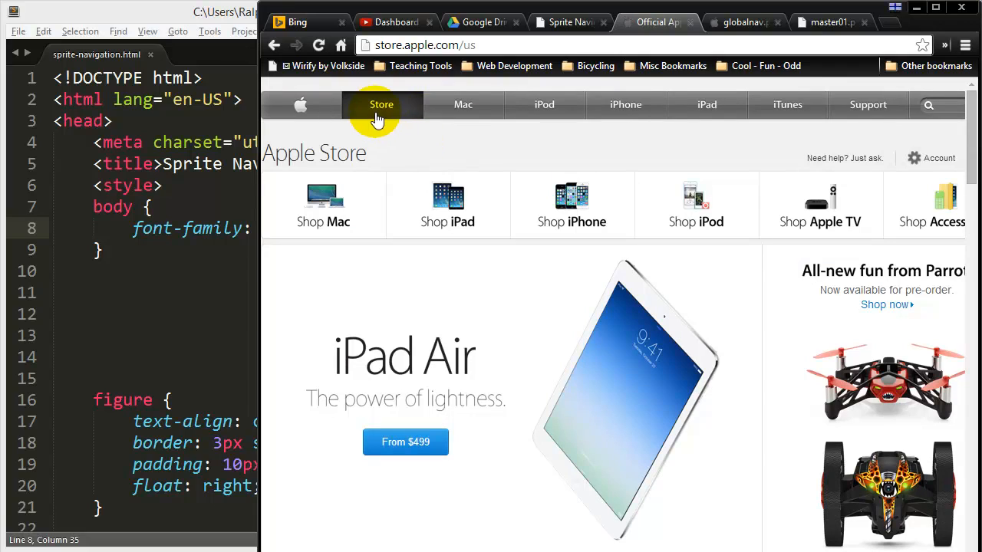
mouse_move(524, 109)
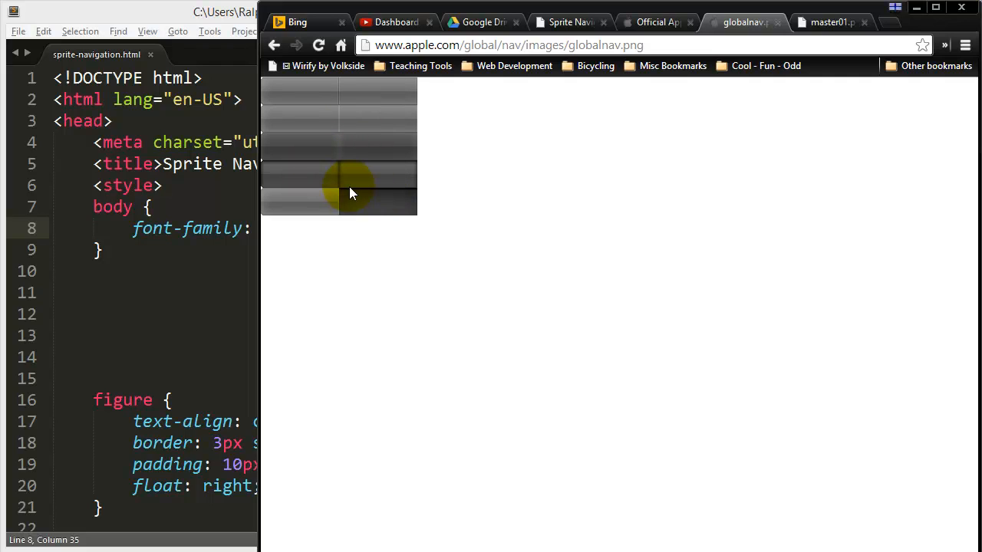
mouse_move(353, 198)
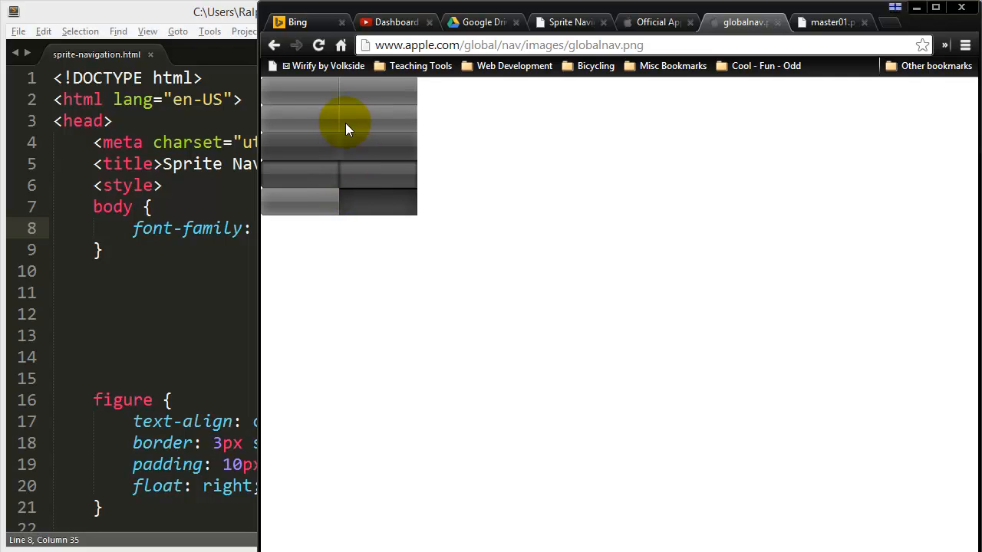
mouse_move(353, 138)
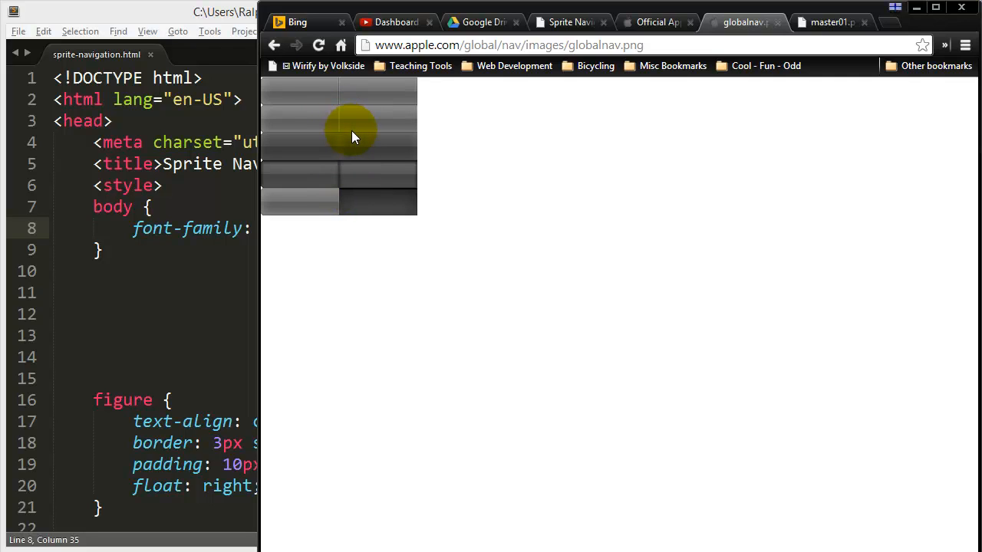
Step: View the local master01.png icon sprite sheet in Chrome
left_click(828, 22)
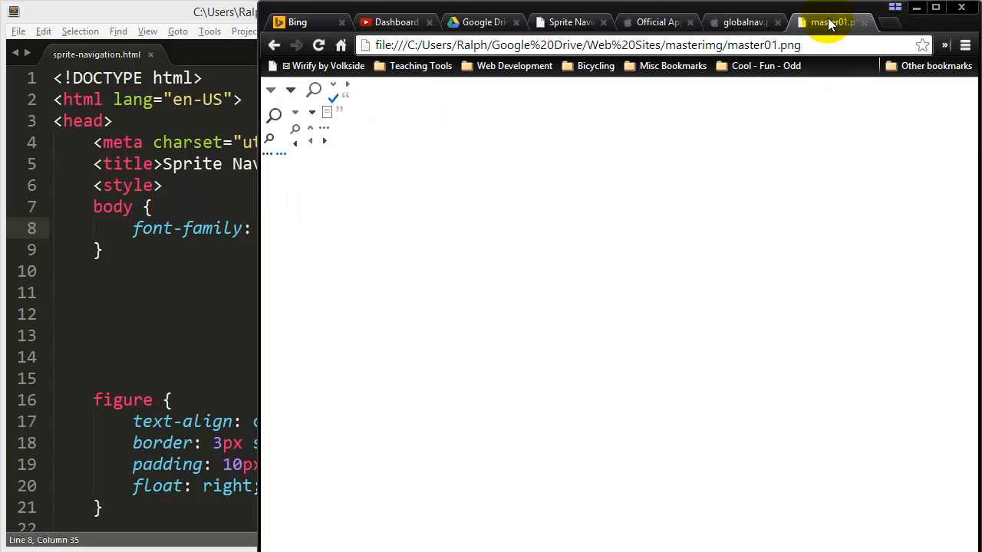
mouse_move(349, 142)
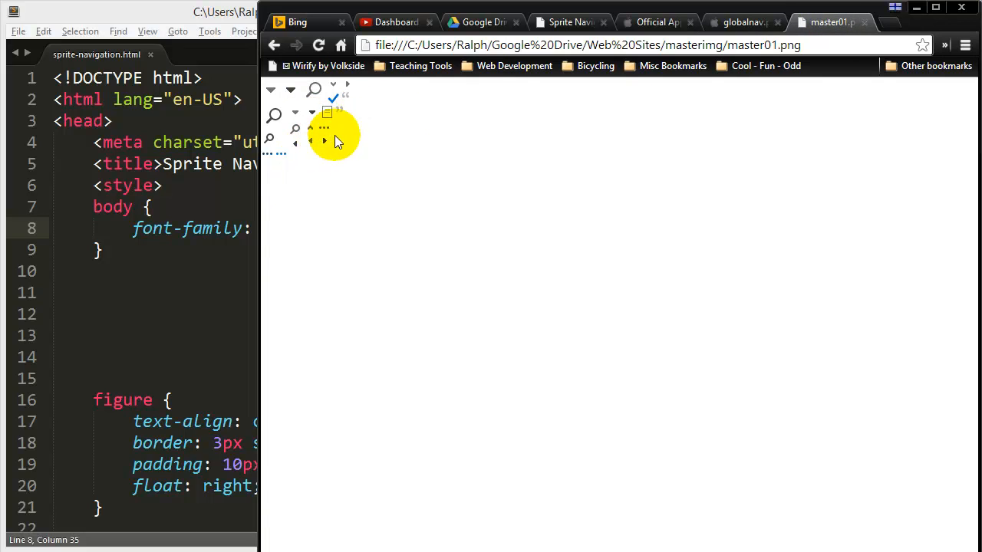
mouse_move(269, 125)
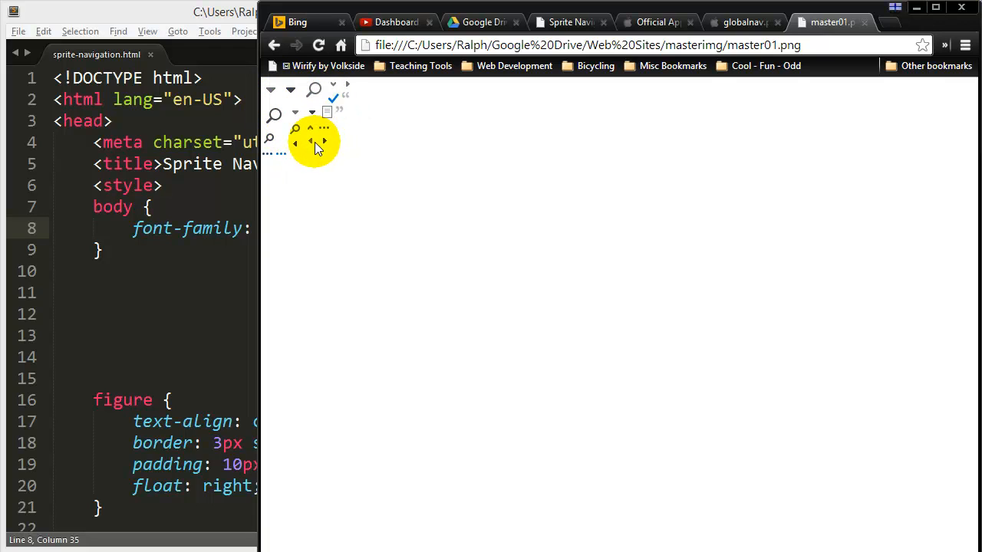
mouse_move(460, 76)
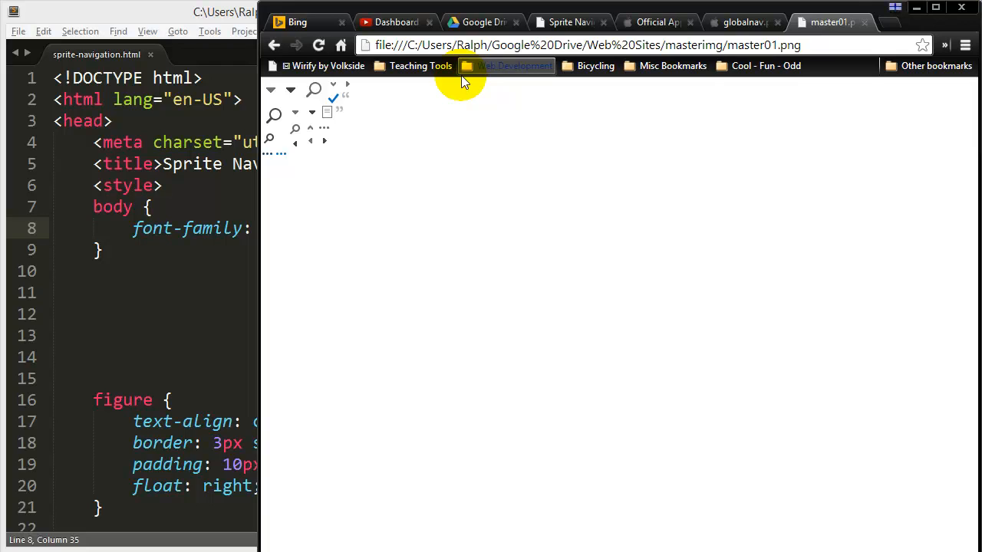
mouse_move(295, 96)
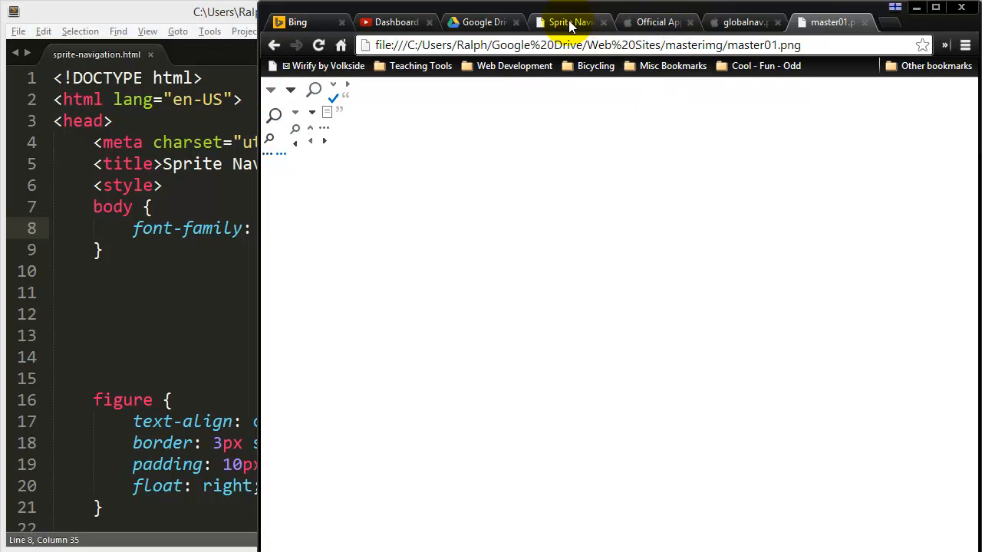
Step: Switch back to the Sprite Navigation demo page with its three-arrow master image
left_click(570, 21)
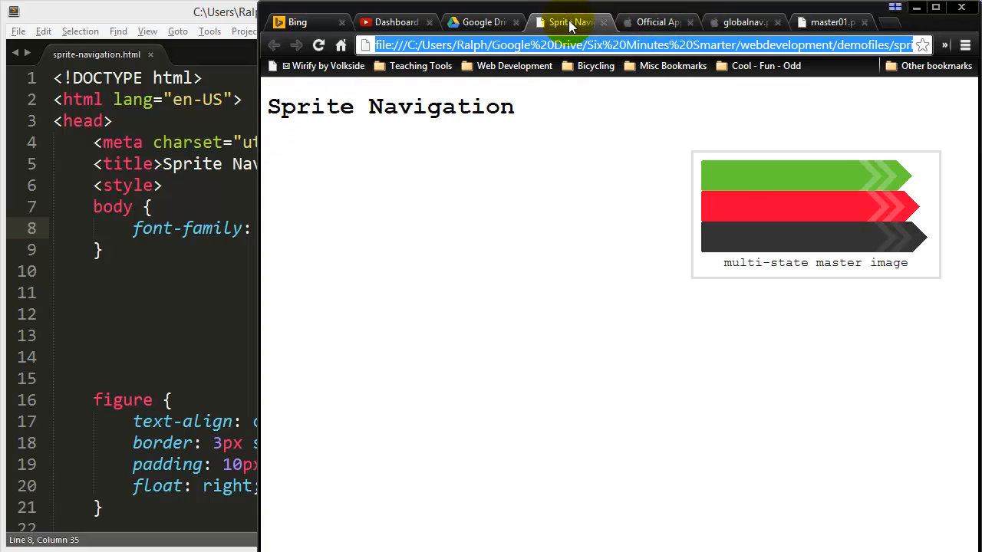
mouse_move(453, 228)
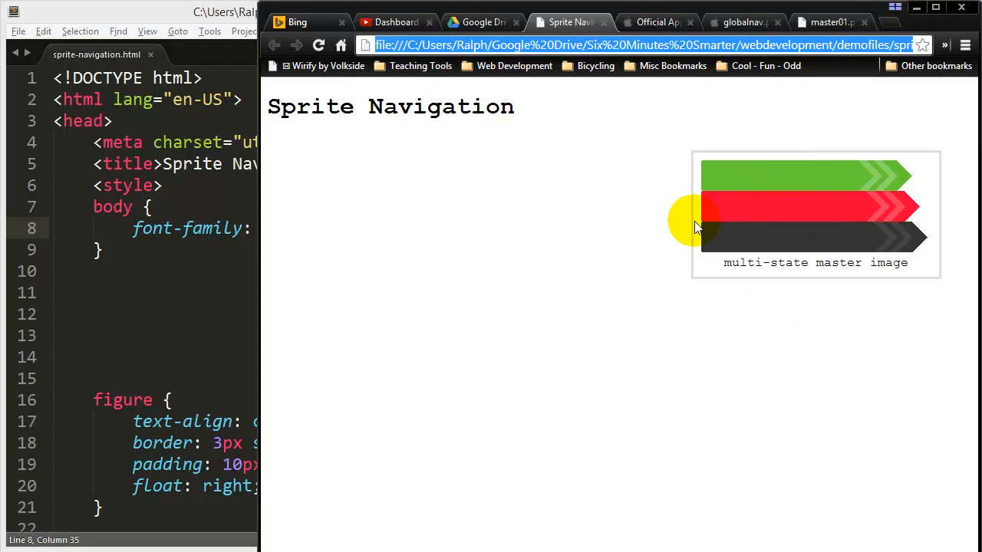
mouse_move(725, 253)
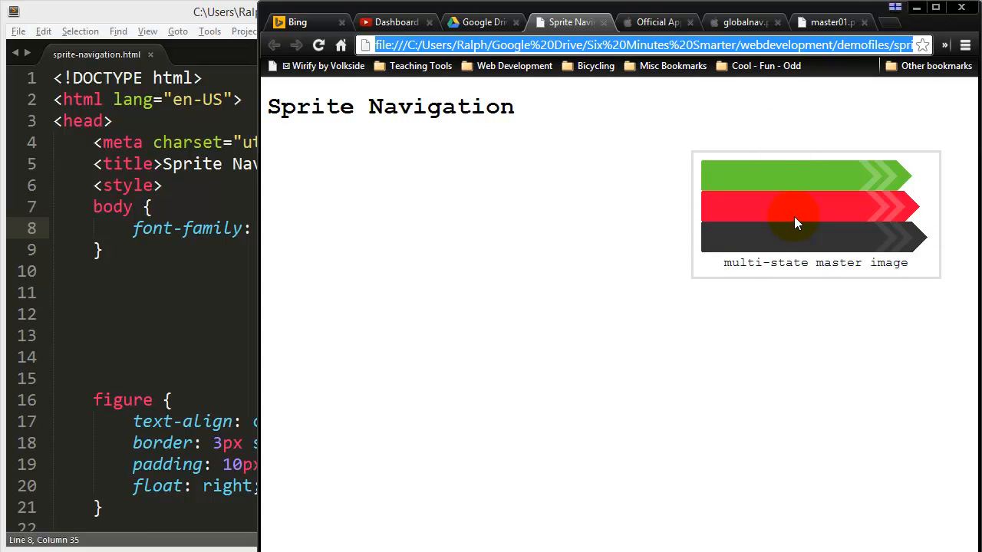
mouse_move(754, 182)
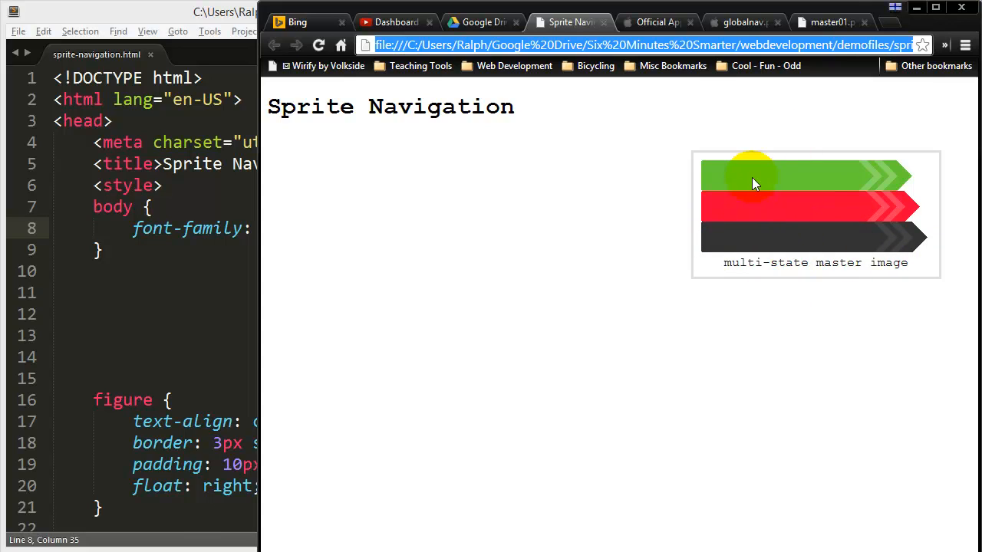
mouse_move(755, 242)
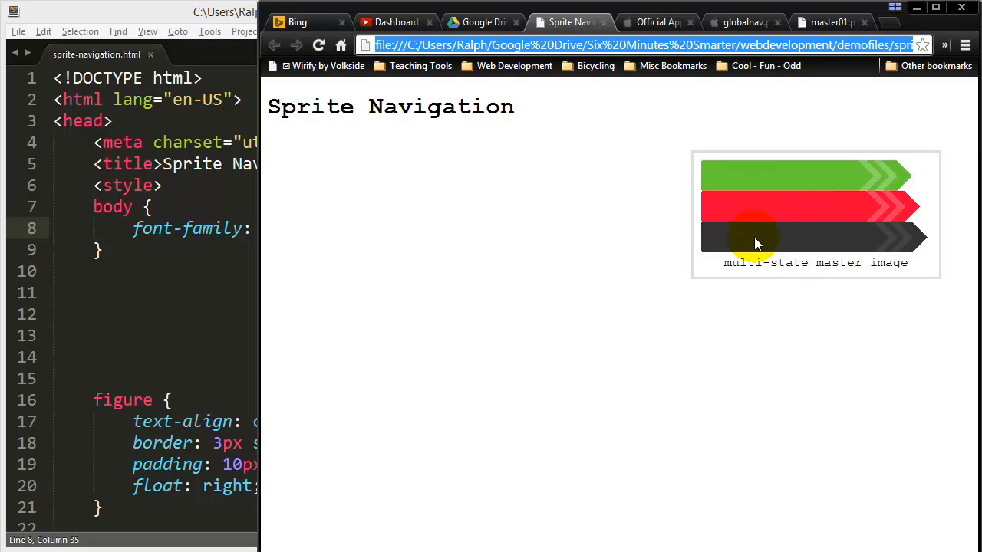
mouse_move(671, 230)
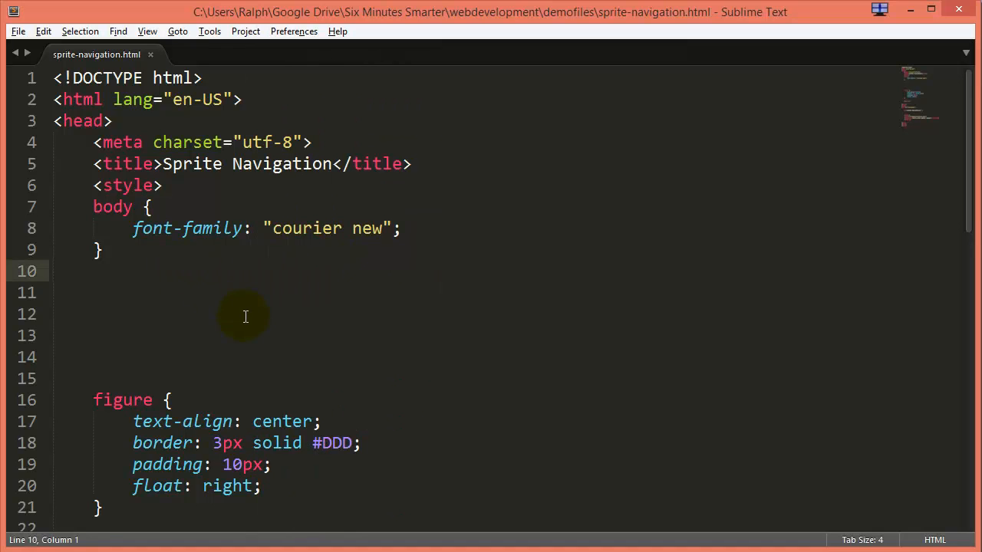
Step: Write nav and ul tags with a first list item linking '#' labelled 'item one'
scroll("down", 3)
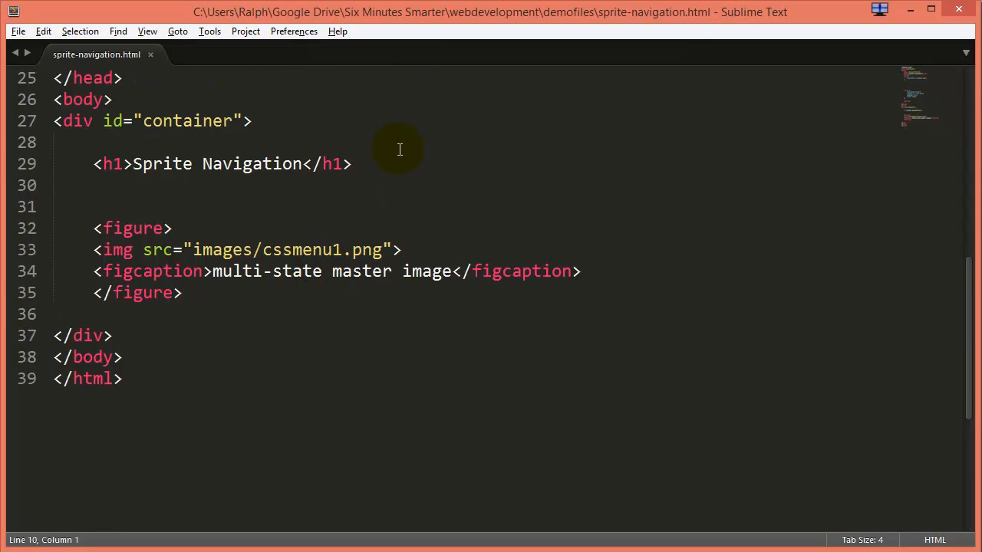
scroll("down", 3)
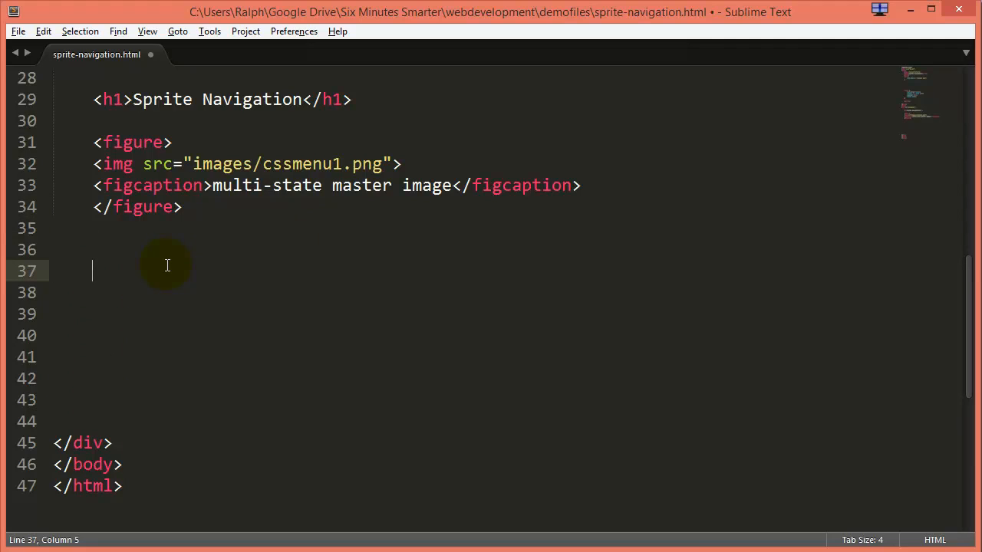
type("<ul>")
left_click(472, 356)
type("</nav>")
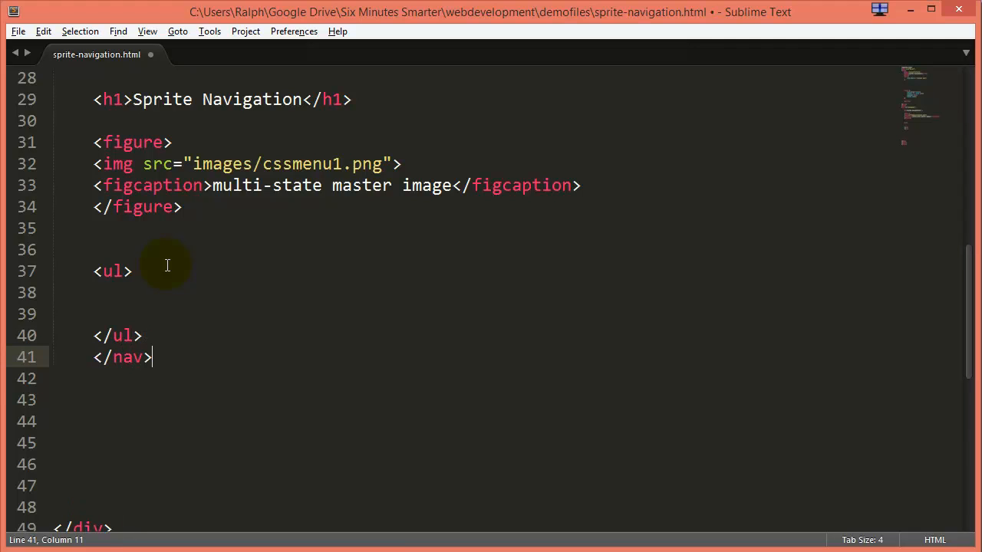
type("<n")
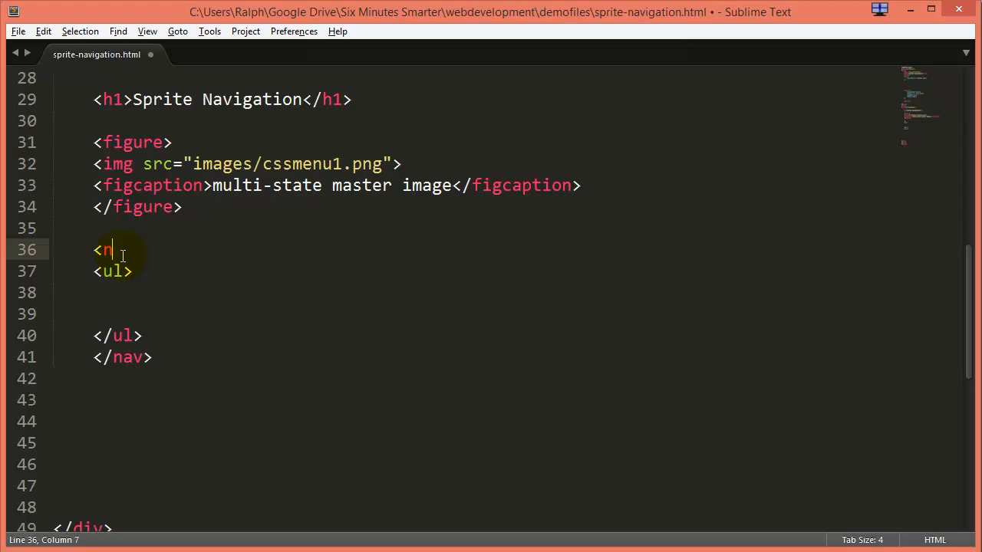
type("av>")
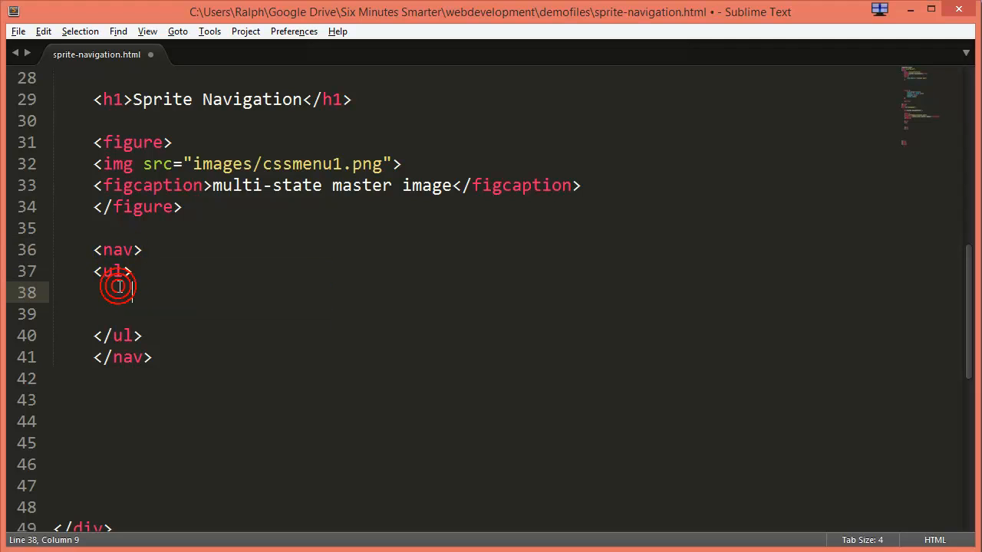
type("<li>")
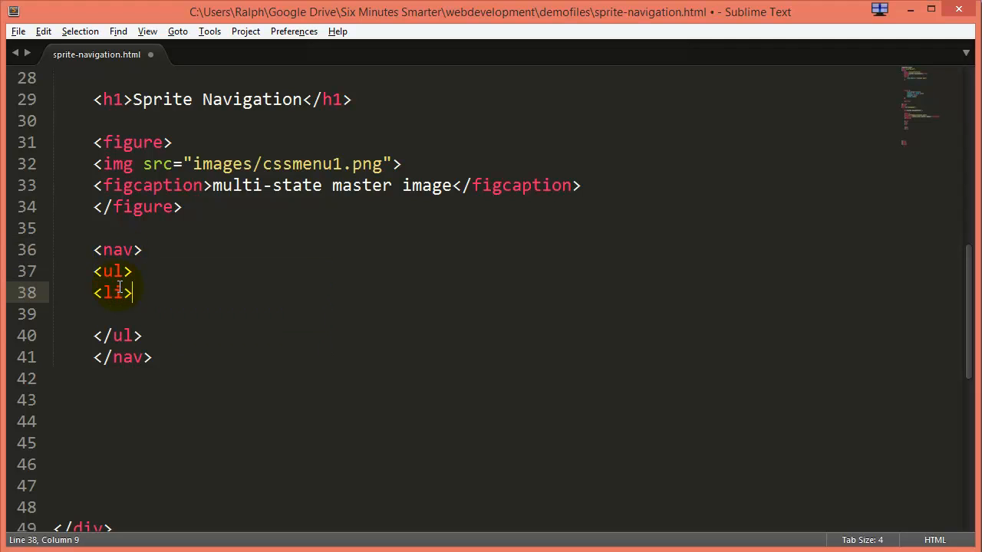
type("<a")
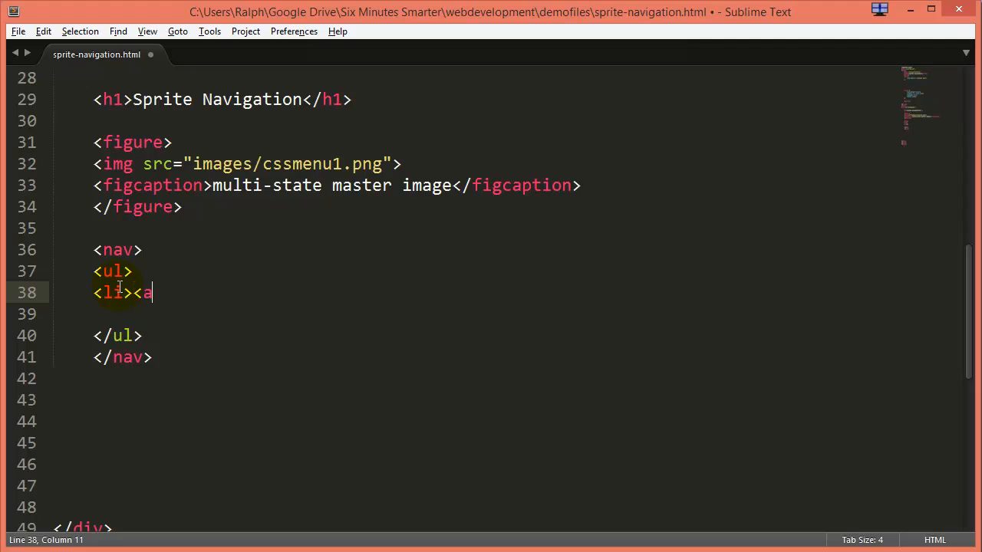
type("href=\"\"")
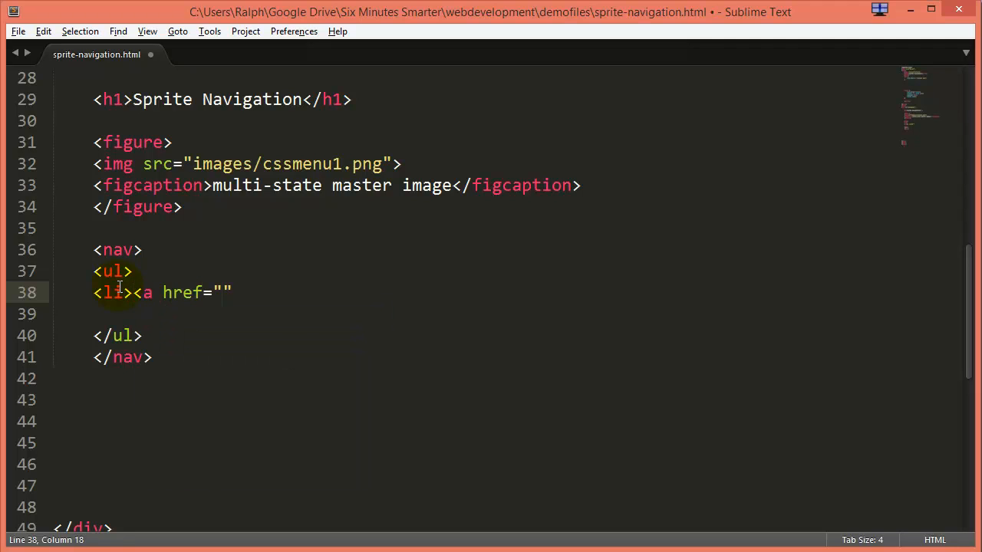
type("#>")
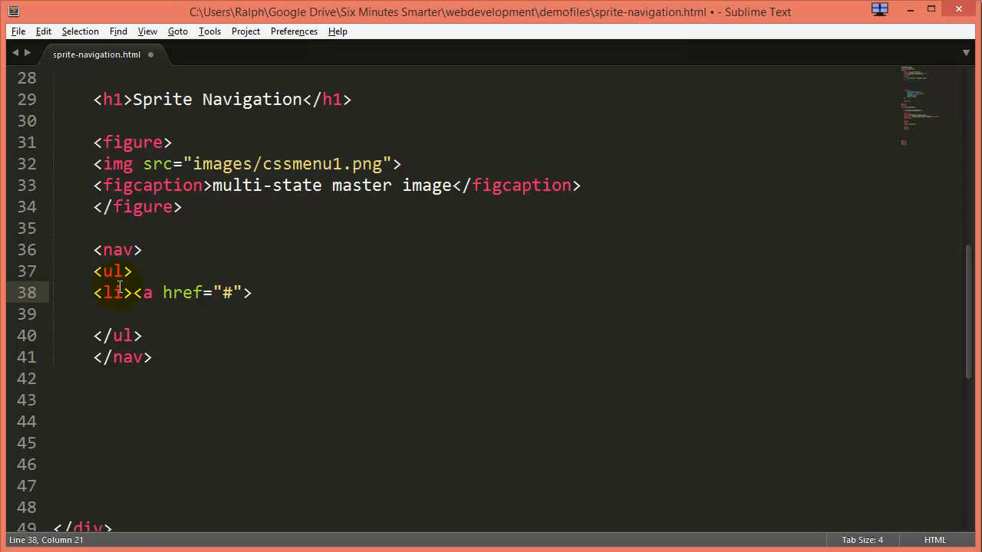
type("item one")
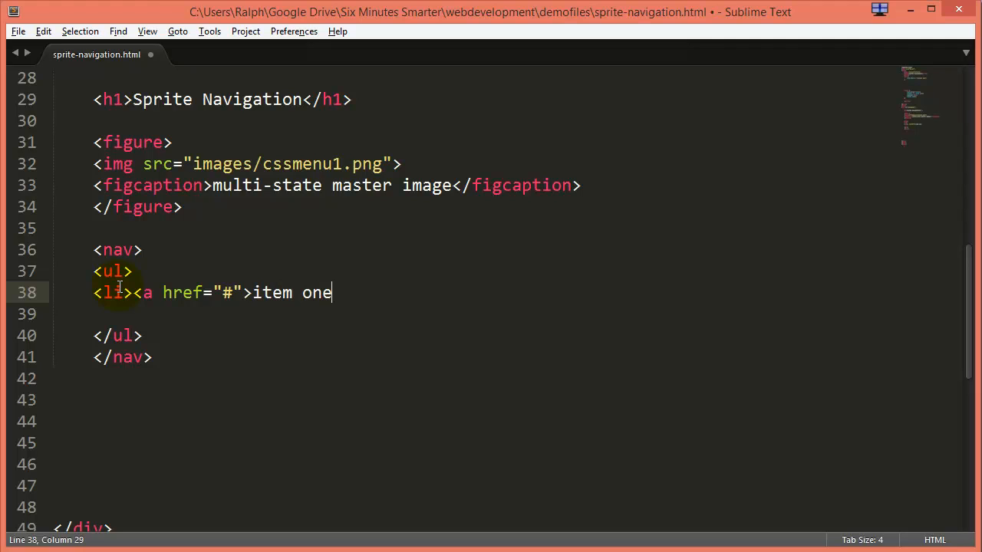
type("</a></li>")
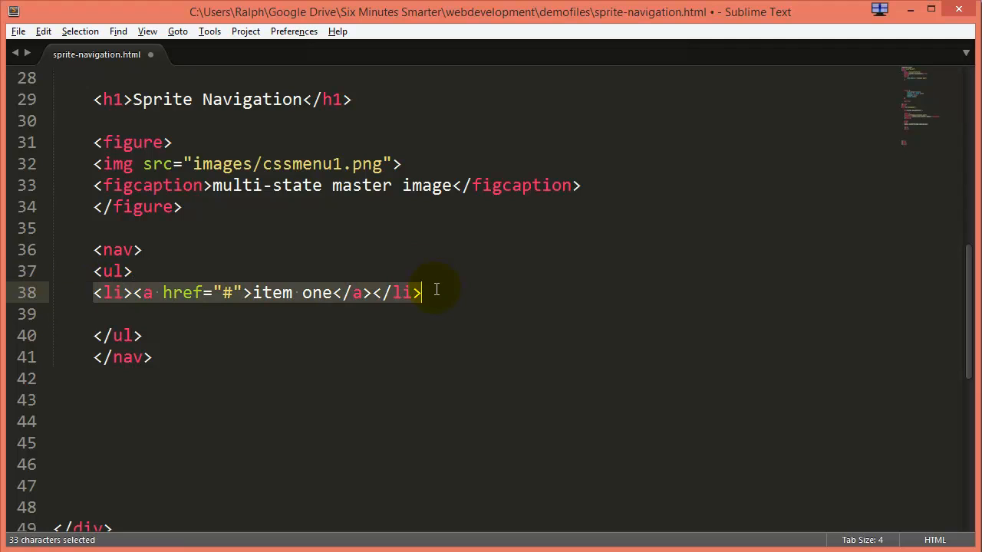
Step: Duplicate the list item twice, rename copies to 'item two' and 'item three', and save
key("ctrl+v")
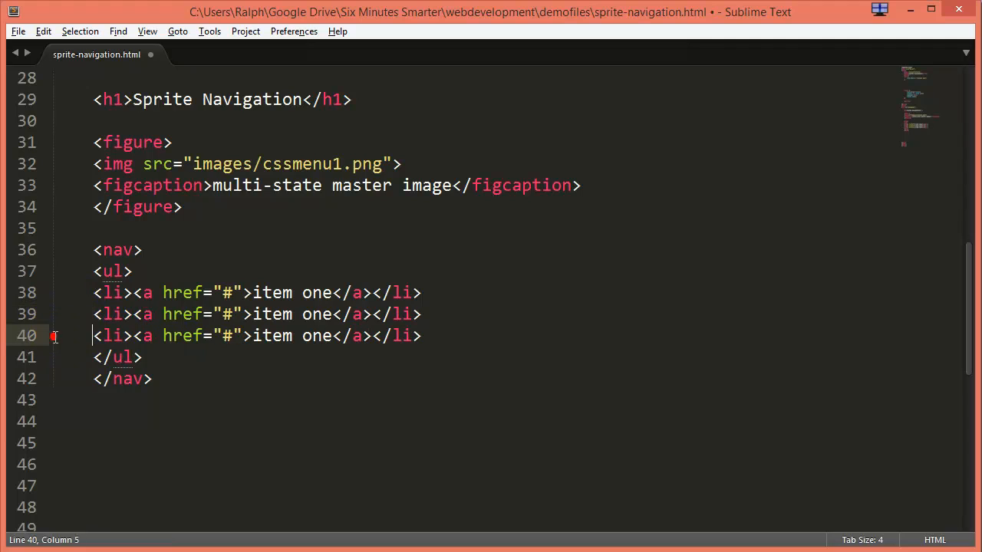
left_click(316, 314)
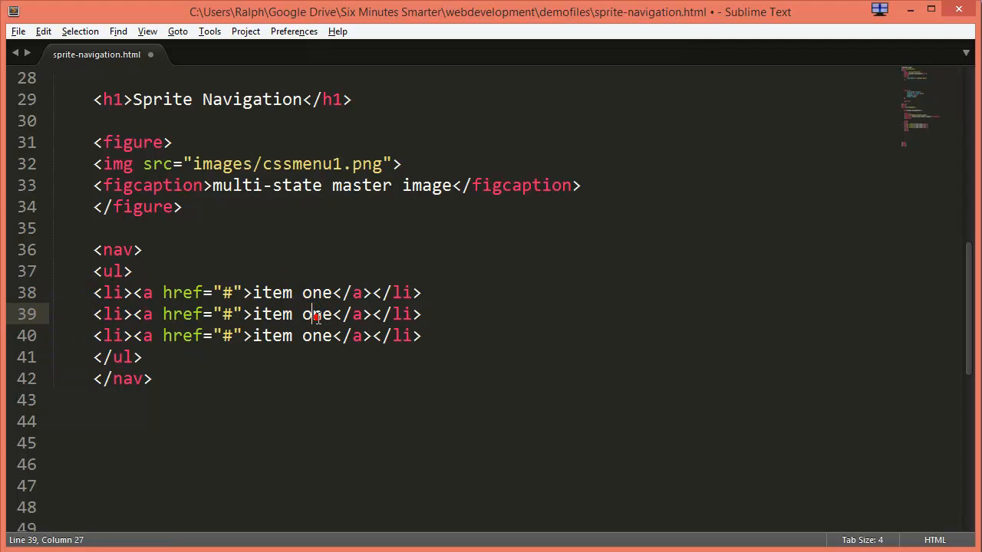
type("two")
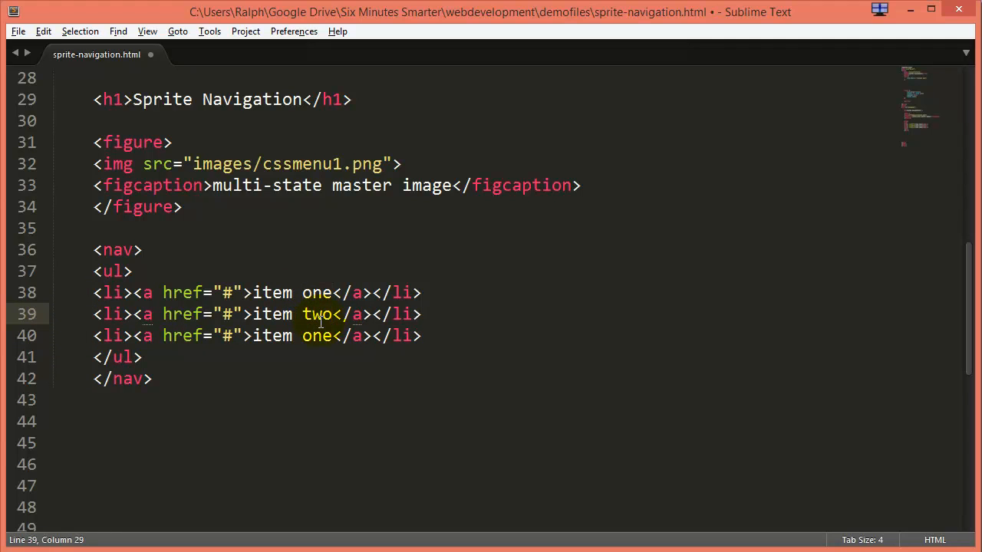
type("three")
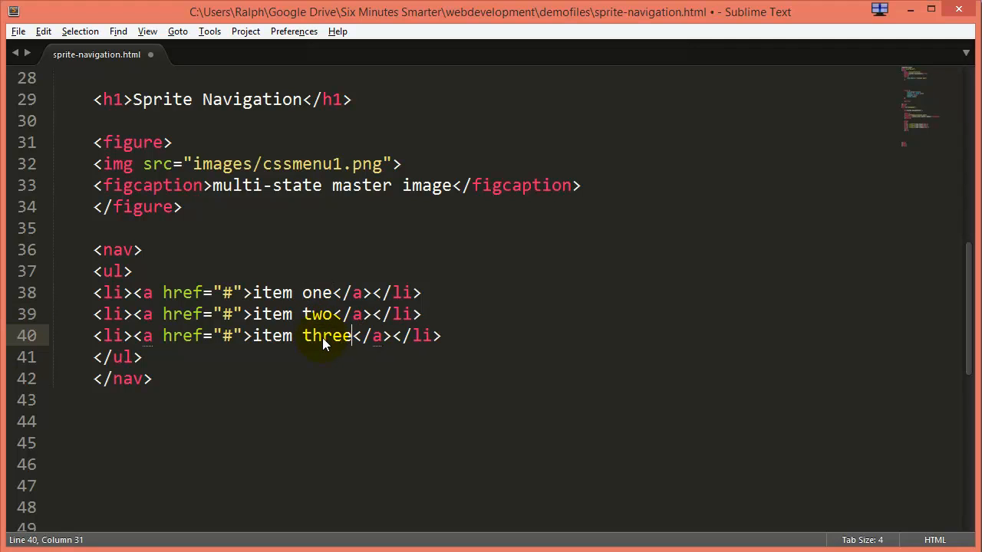
key("ctrl+s")
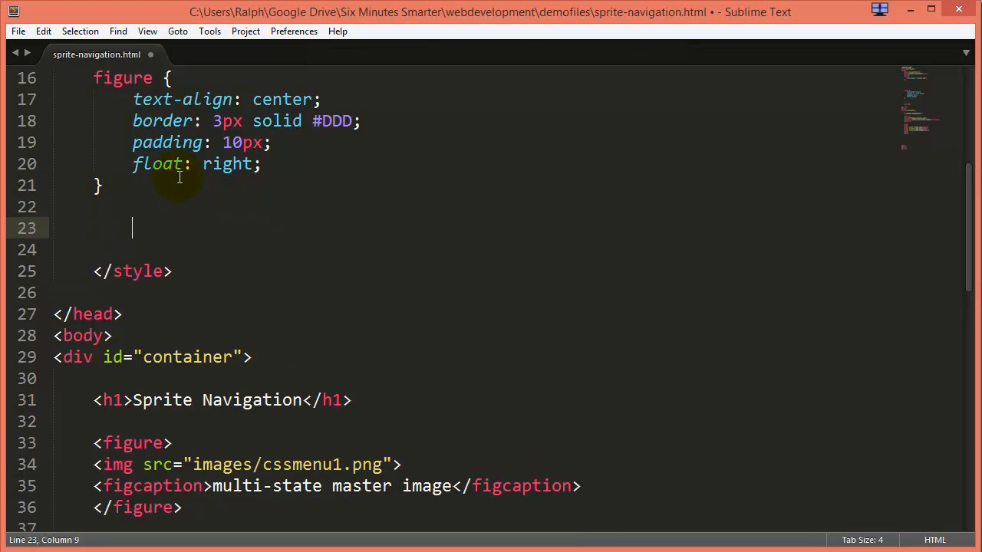
Step: Add a nav li rule with list-style-type: none, then begin a nav a rule
type("nav li {")
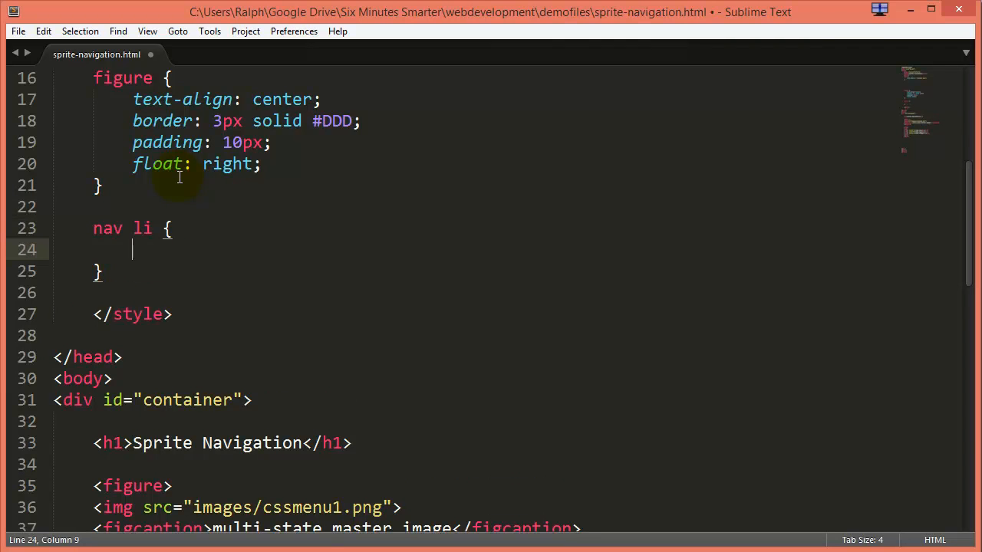
type("list-style-type: none;")
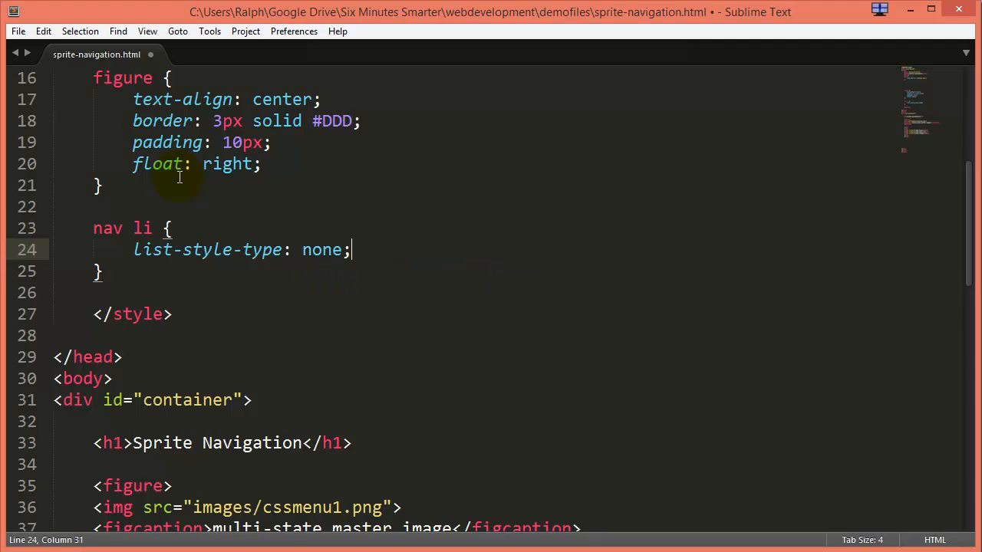
key("enter")
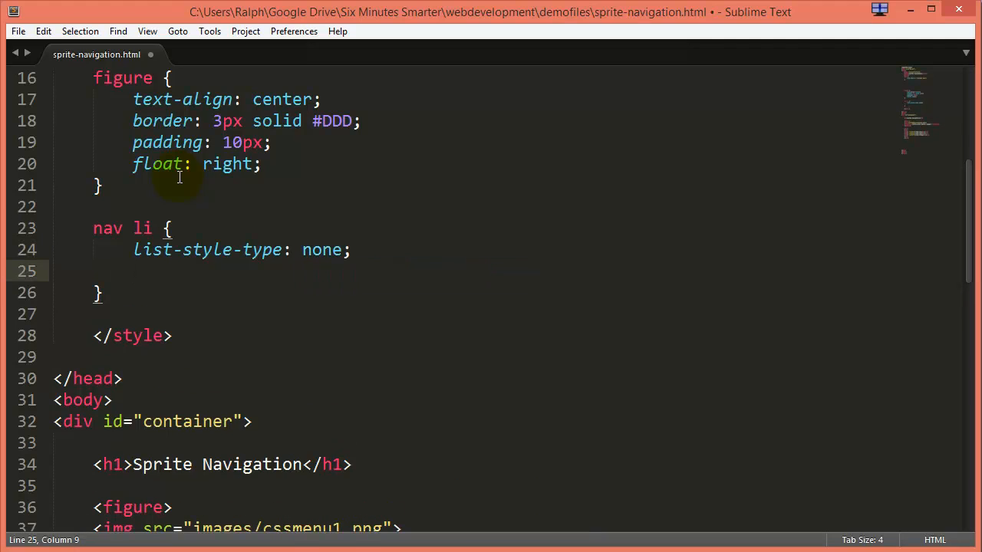
type("]")
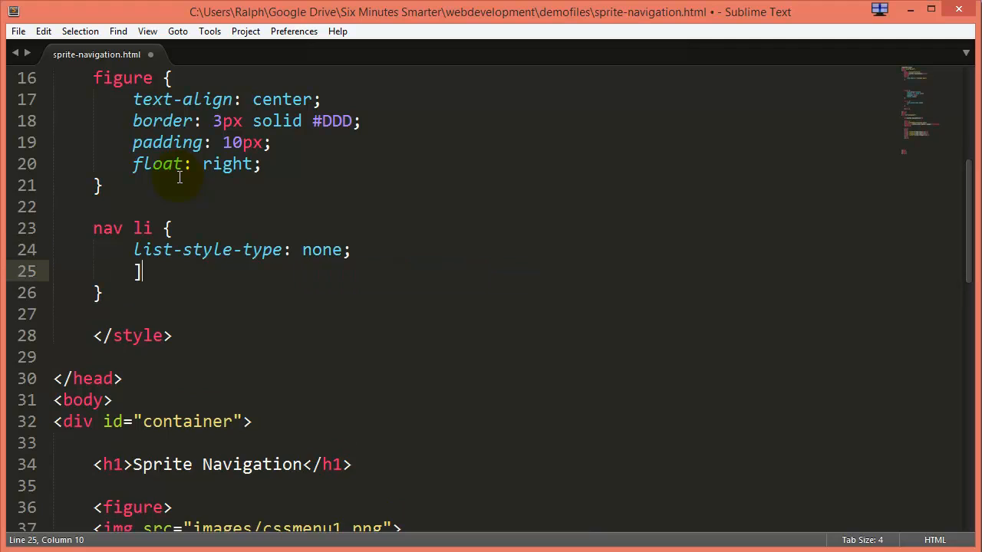
key("backspace")
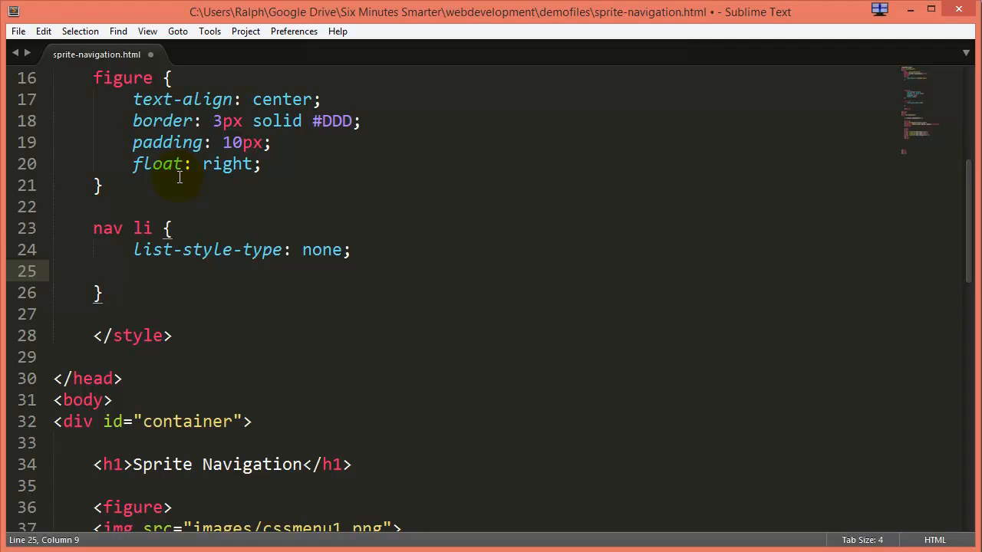
type("nav a {")
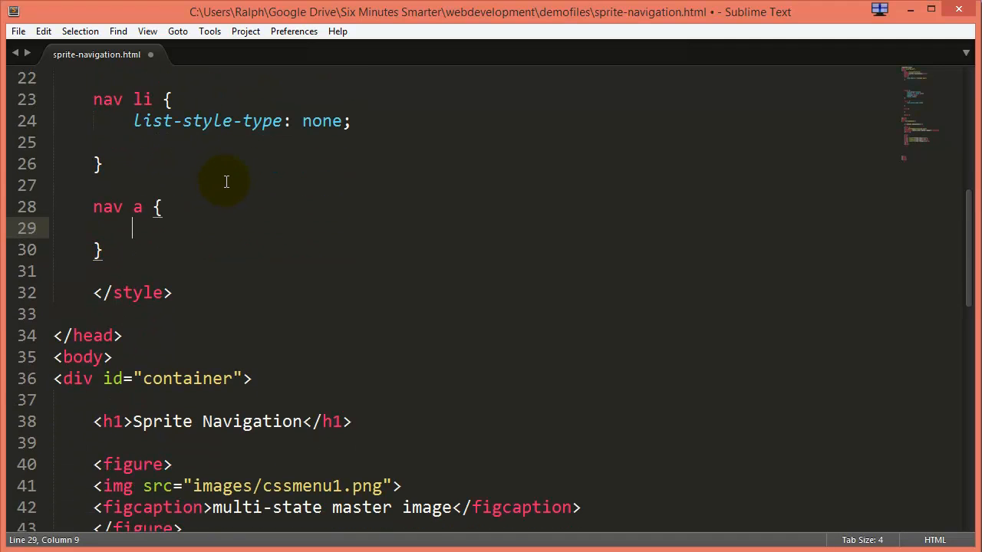
Step: Give nav a display: block, a width, 40px height, and a margin
type("dis")
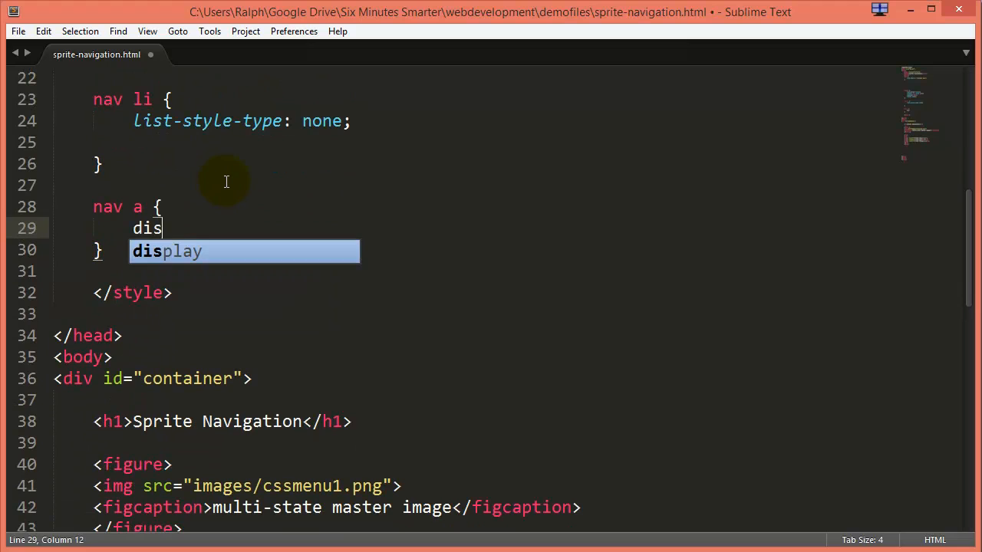
type("play: block;")
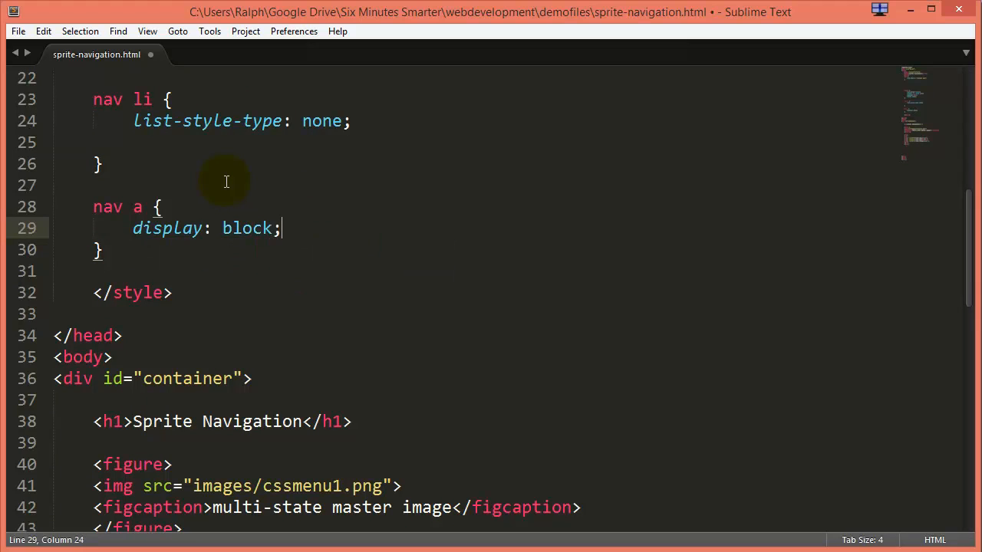
type("width: 300px;")
type("height:;")
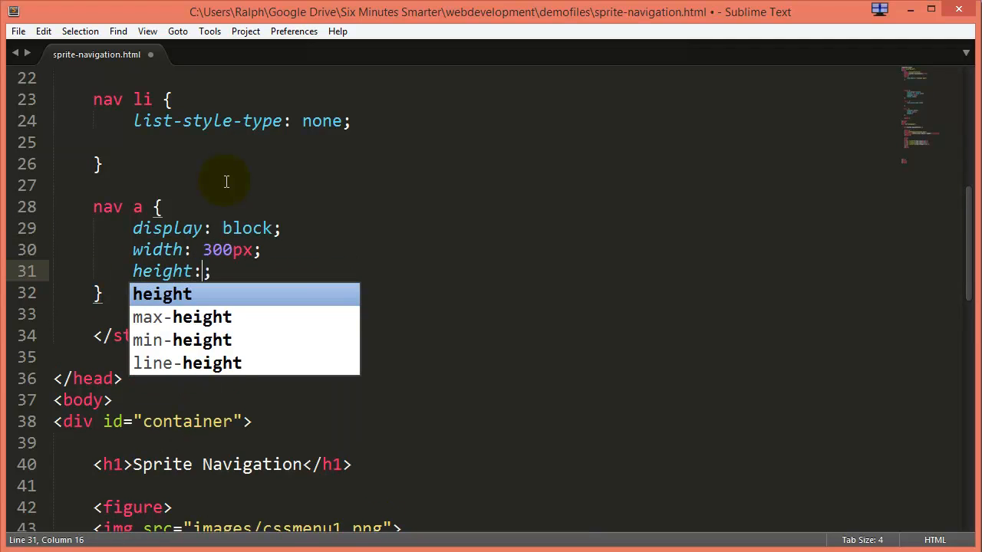
type("40px")
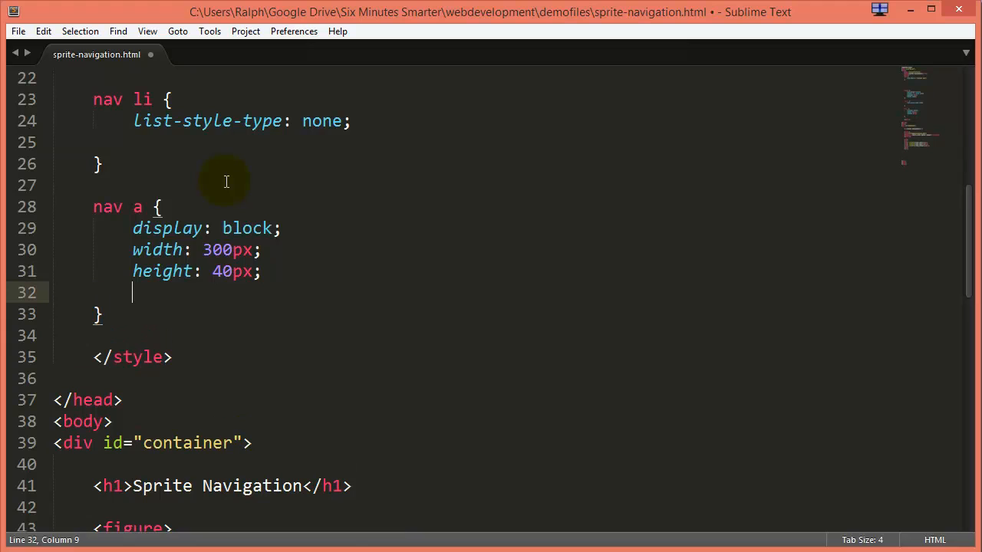
type("margin: ;")
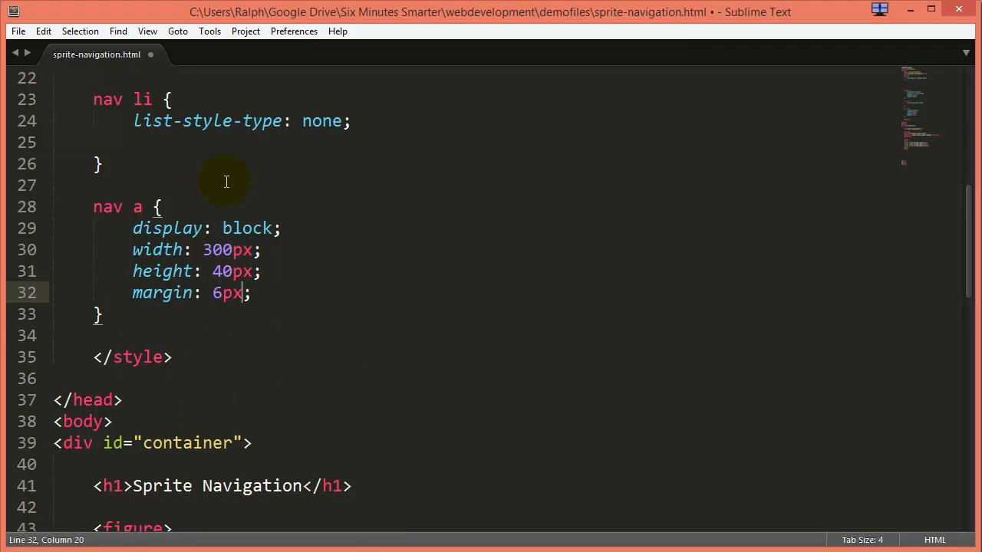
key("enter")
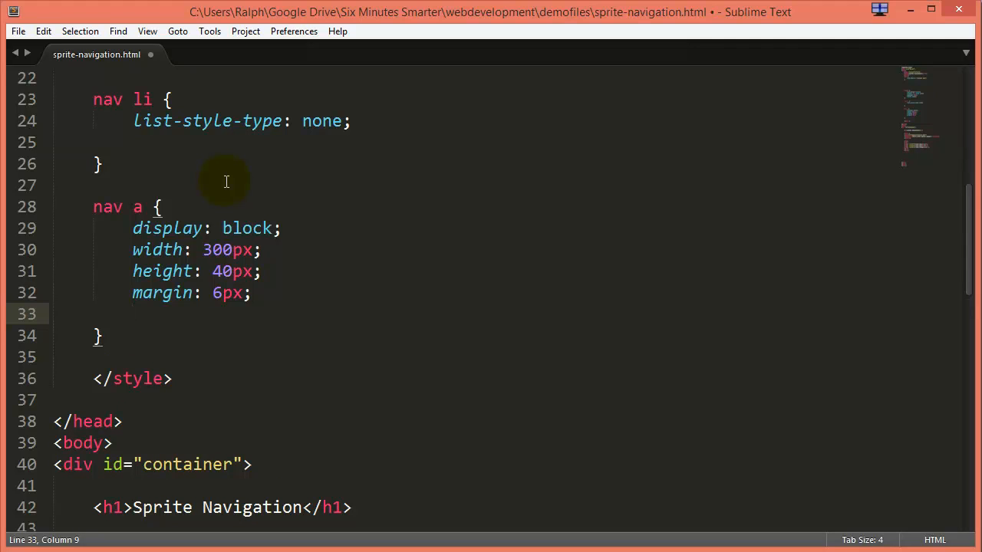
type("display: ;")
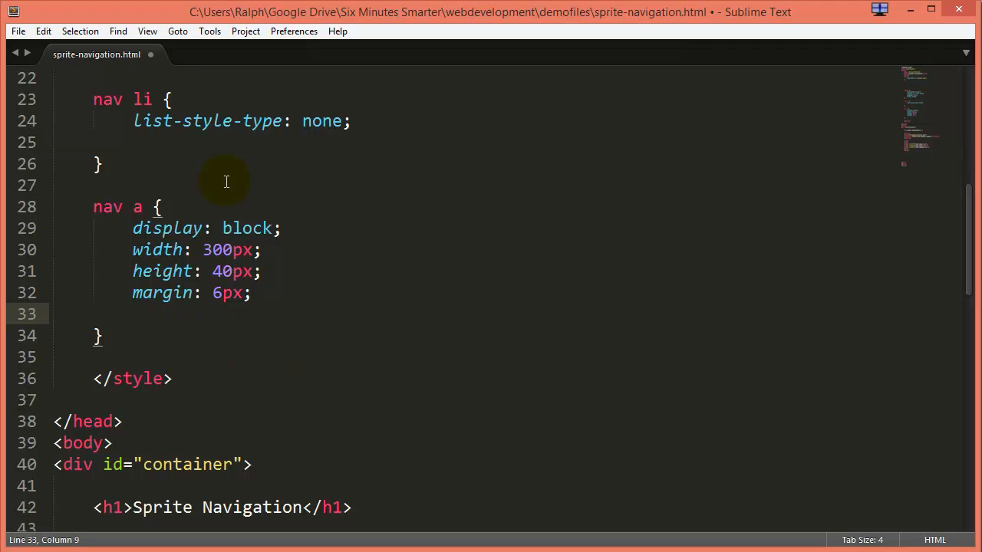
Step: Add background-image url(images/cssmenu1.png) and border: 2px solid red to nav a, and save
type("background-image: url(images/);")
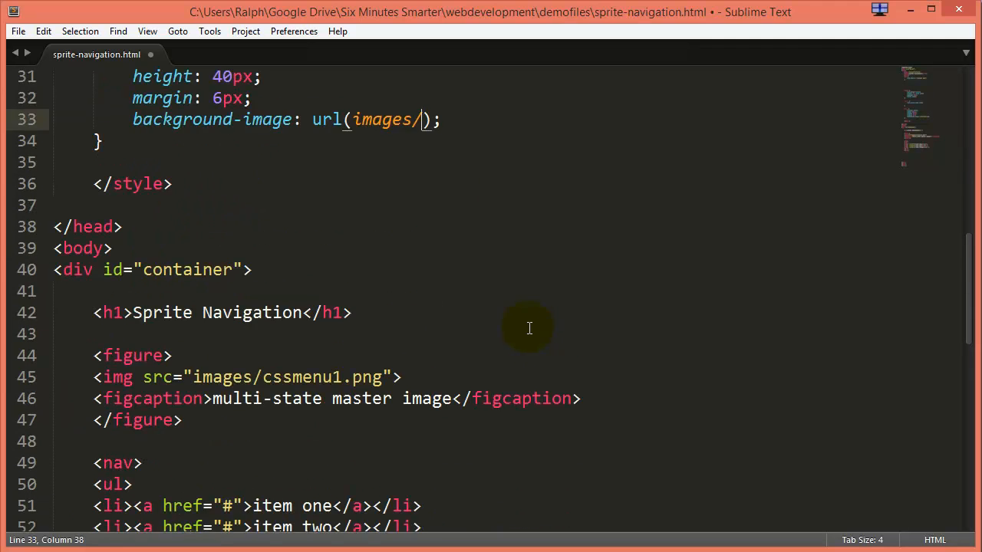
scroll("up", 3)
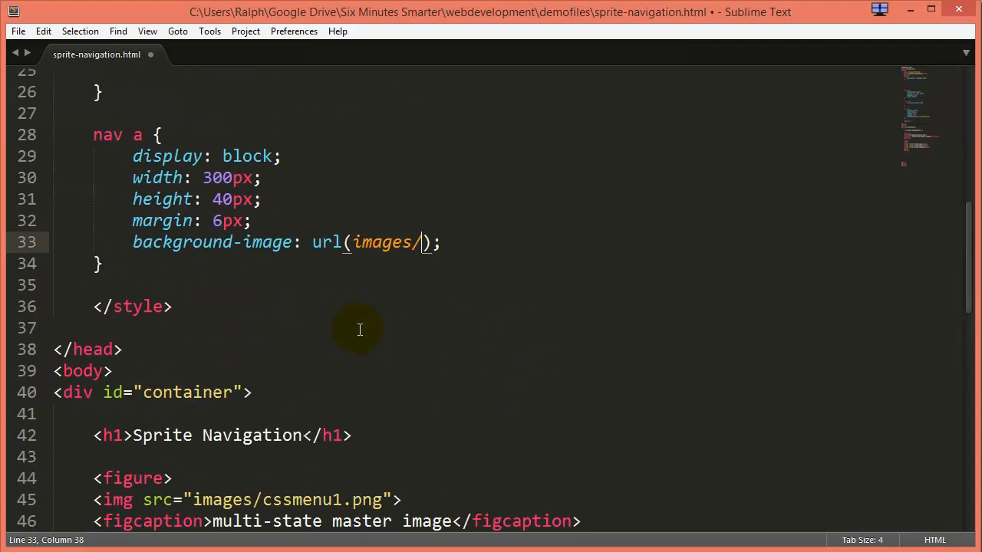
type("cssmenu1.png")
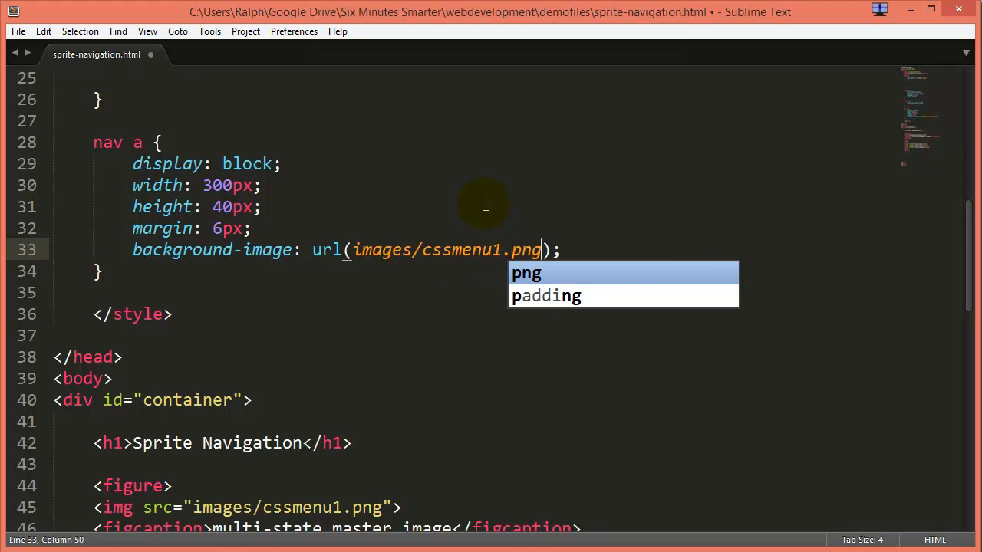
key("ctrl+s")
type("border: ;")
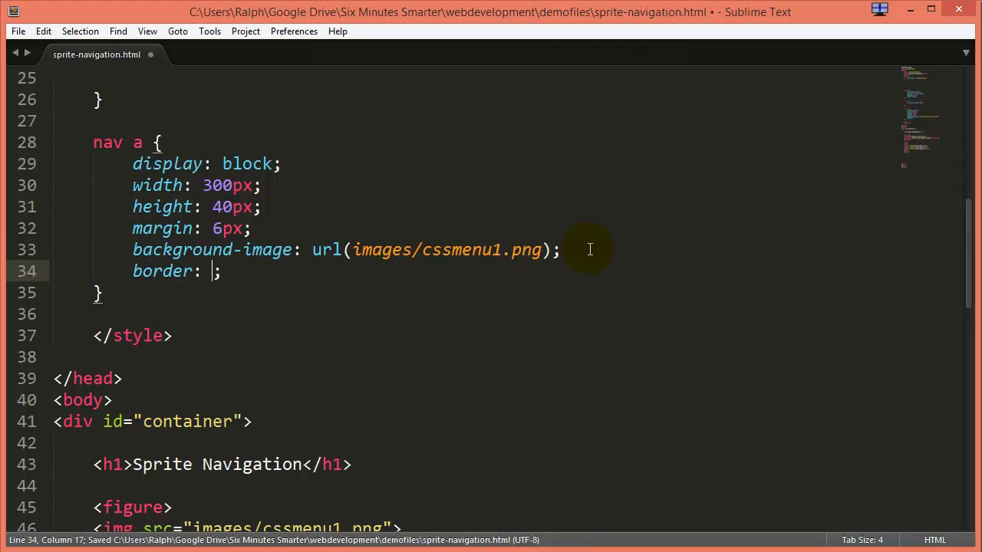
type("2px solid red")
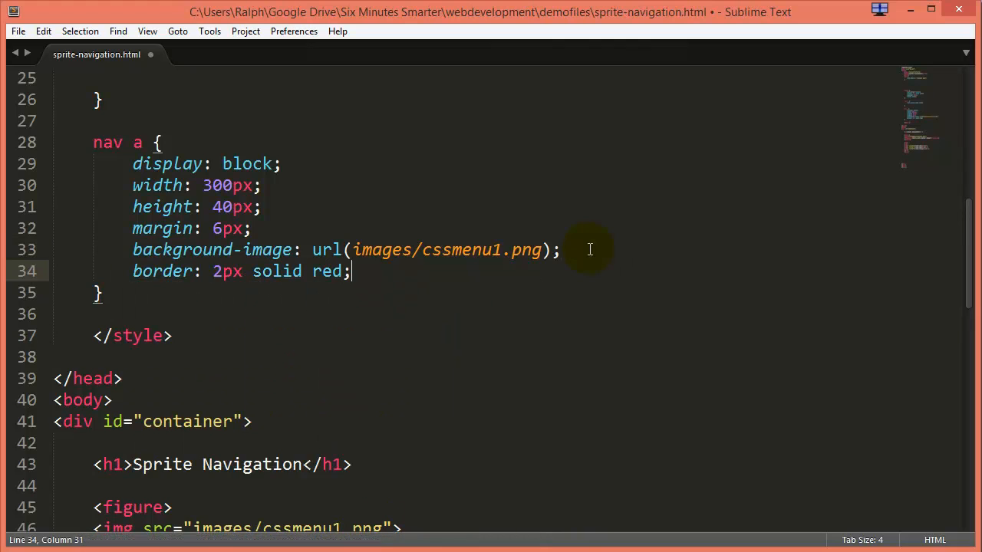
key("ctrl+s")
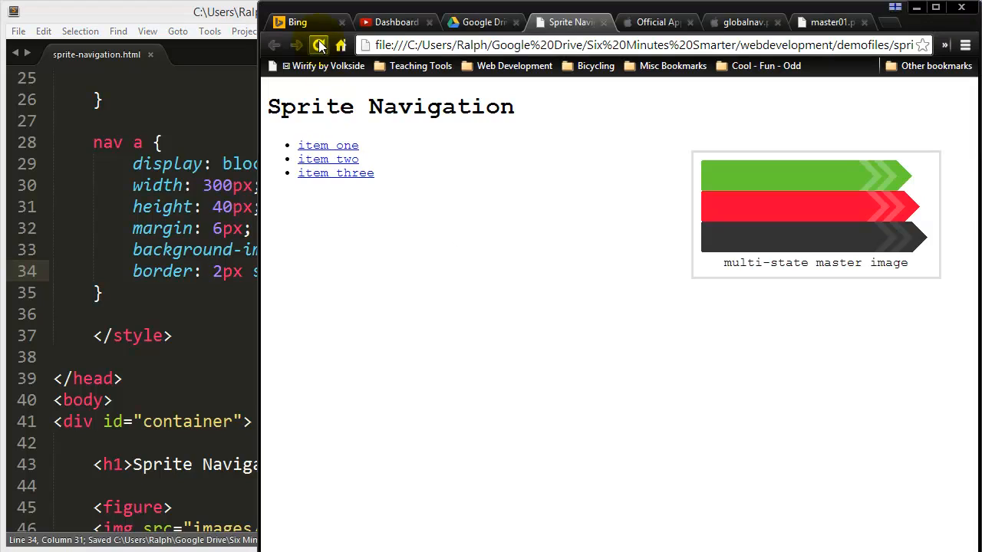
Step: Reload the page, test a 70px link height, then revert the height to 40px
left_click(318, 45)
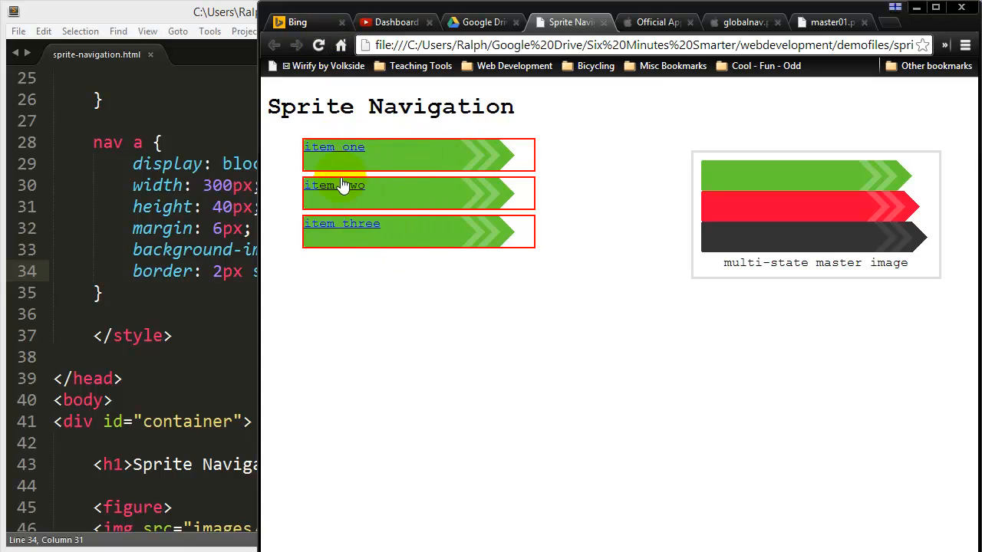
mouse_move(491, 229)
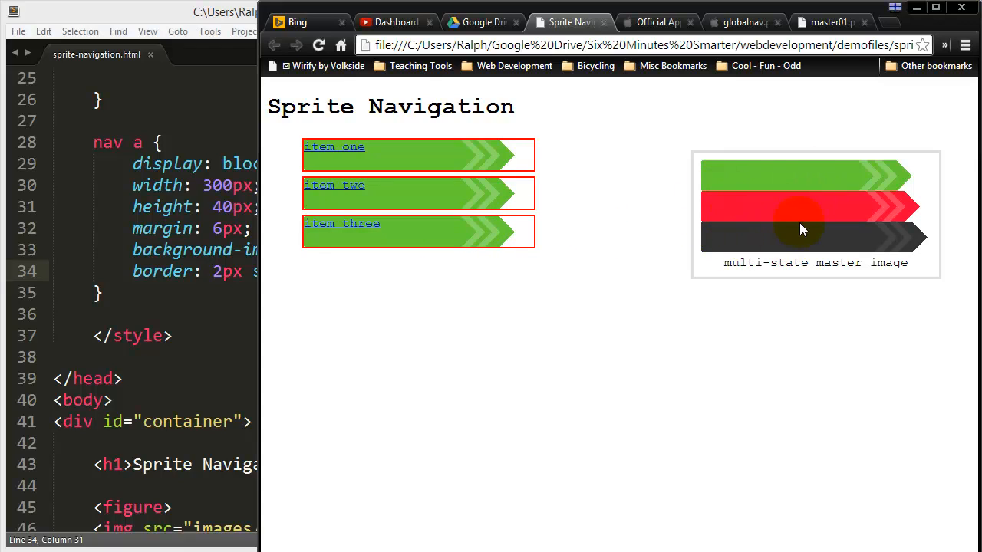
mouse_move(802, 257)
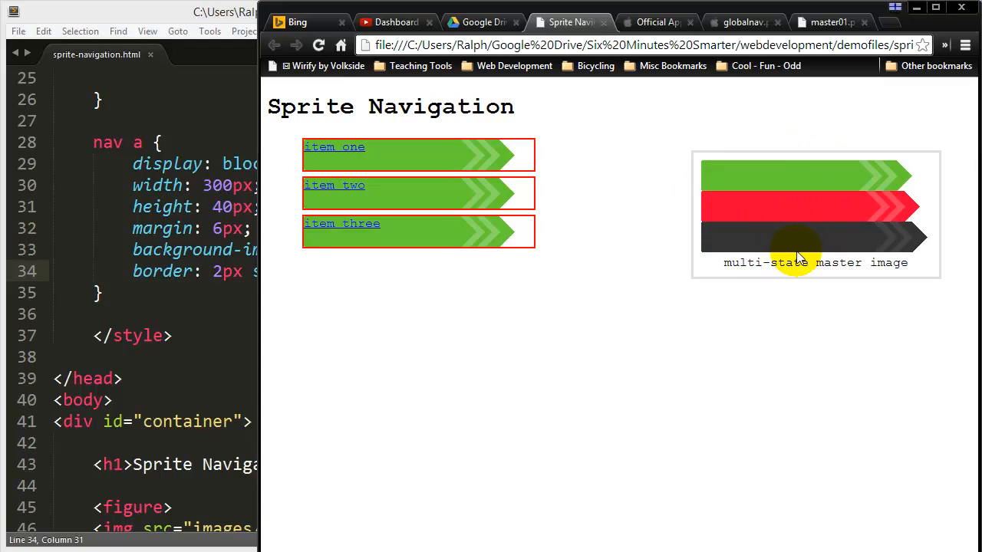
mouse_move(488, 238)
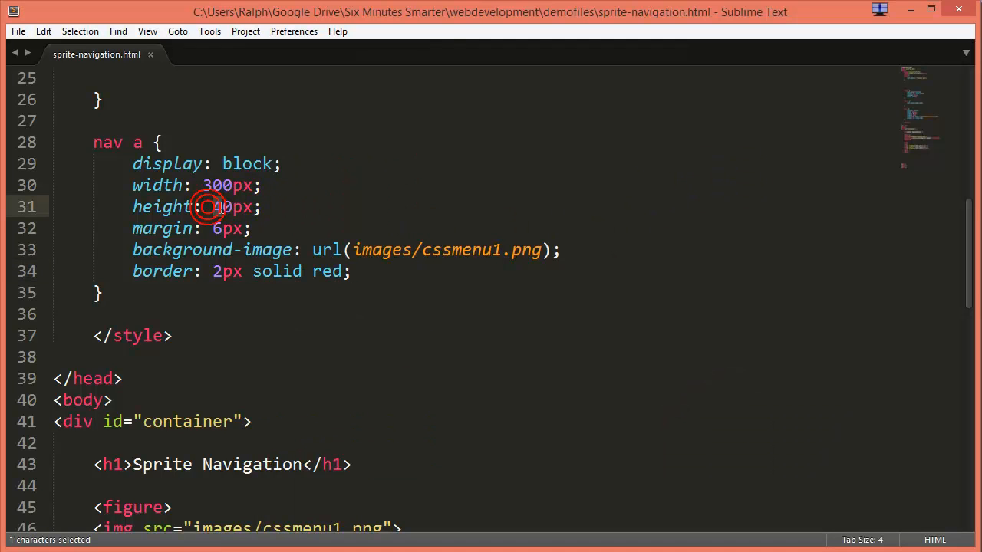
type("70")
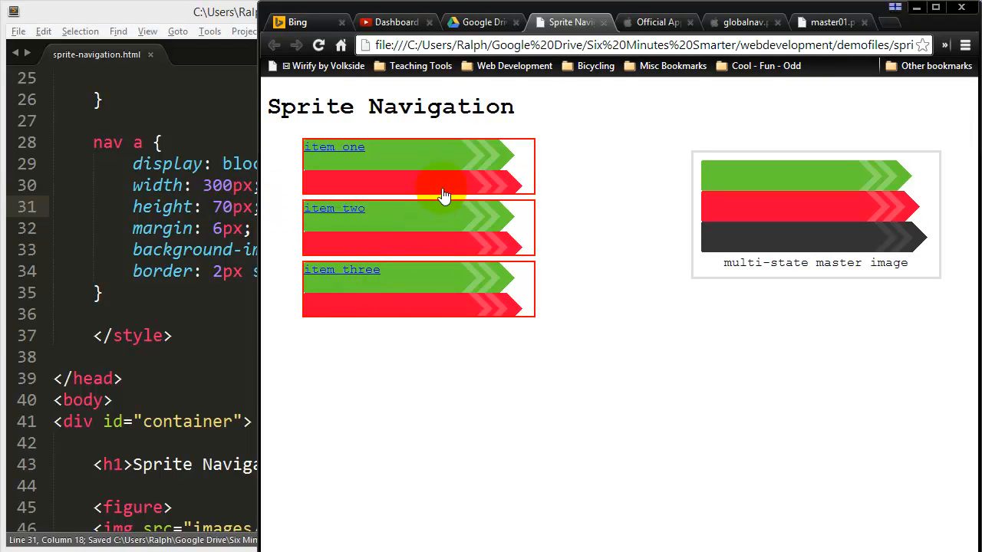
mouse_move(466, 166)
type("12")
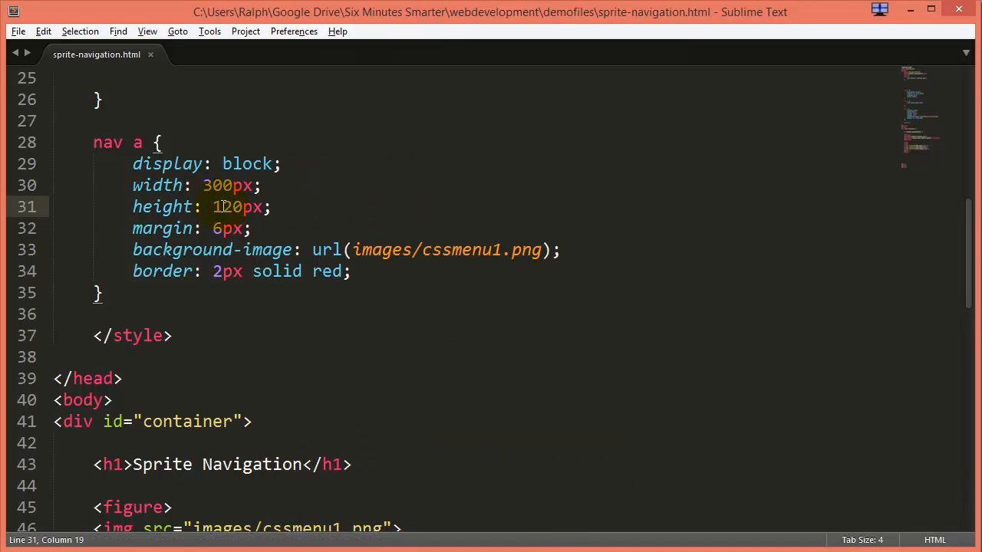
double_click(221, 206)
type("4")
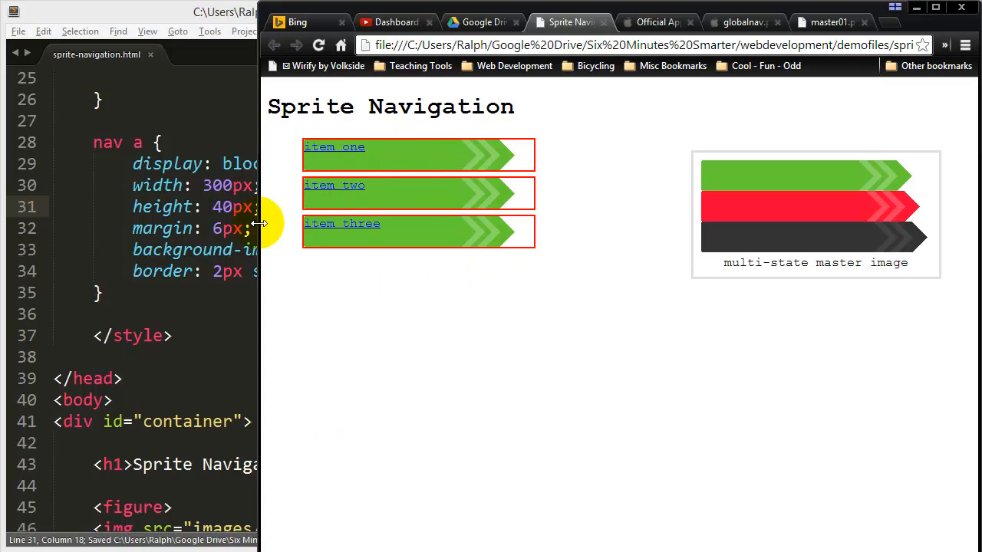
mouse_move(310, 250)
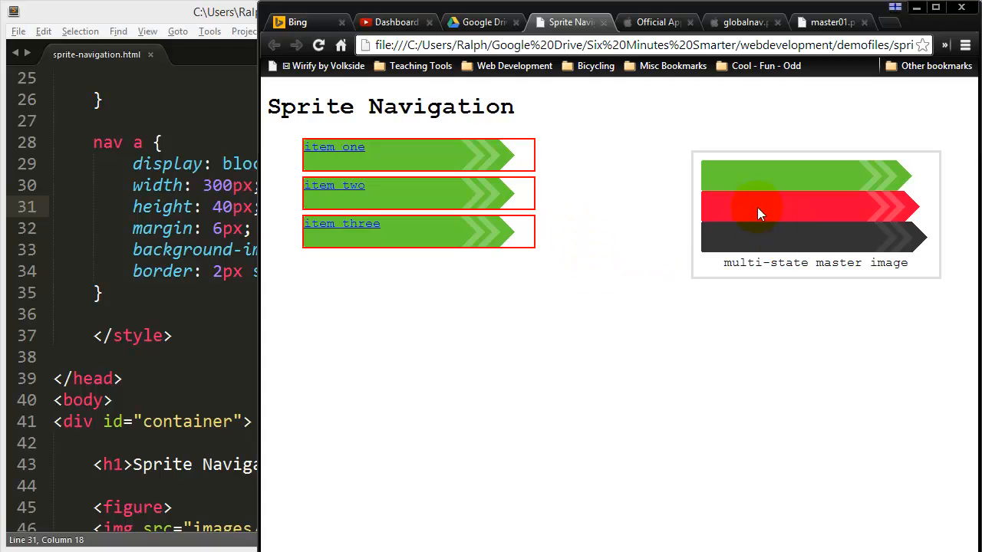
mouse_move(280, 218)
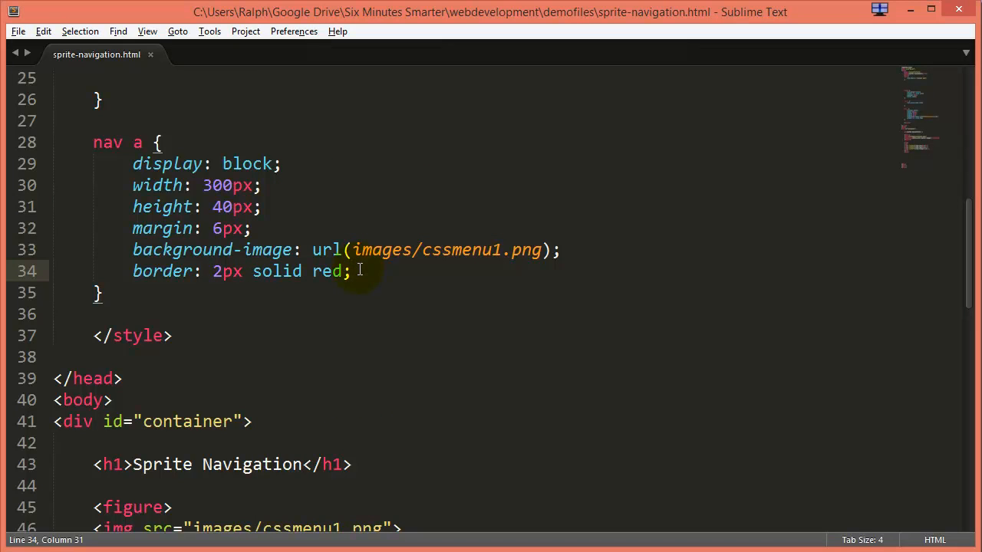
Step: Add background-position: 0 -40px to nav a and adjust the vertical offset to show red
type("background-position: ;")
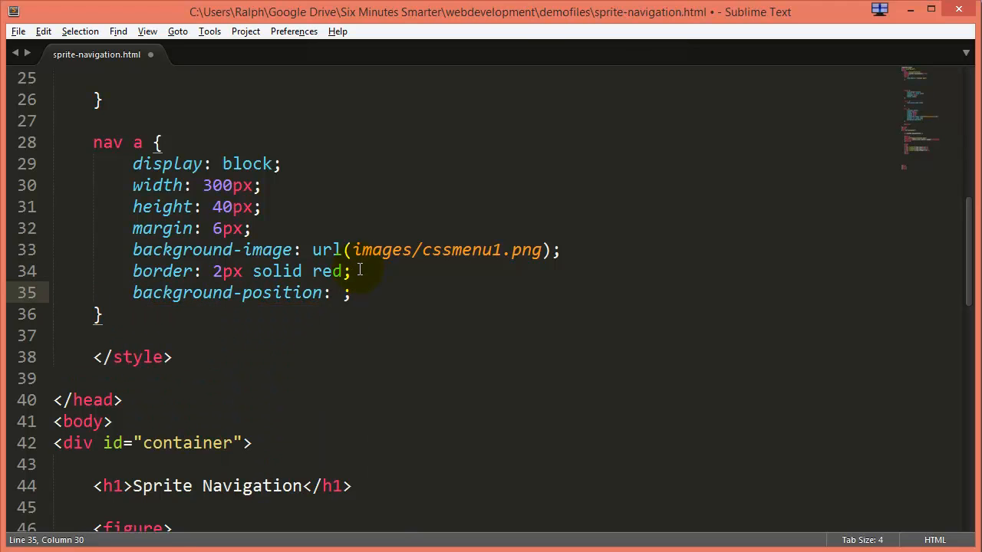
type("x y")
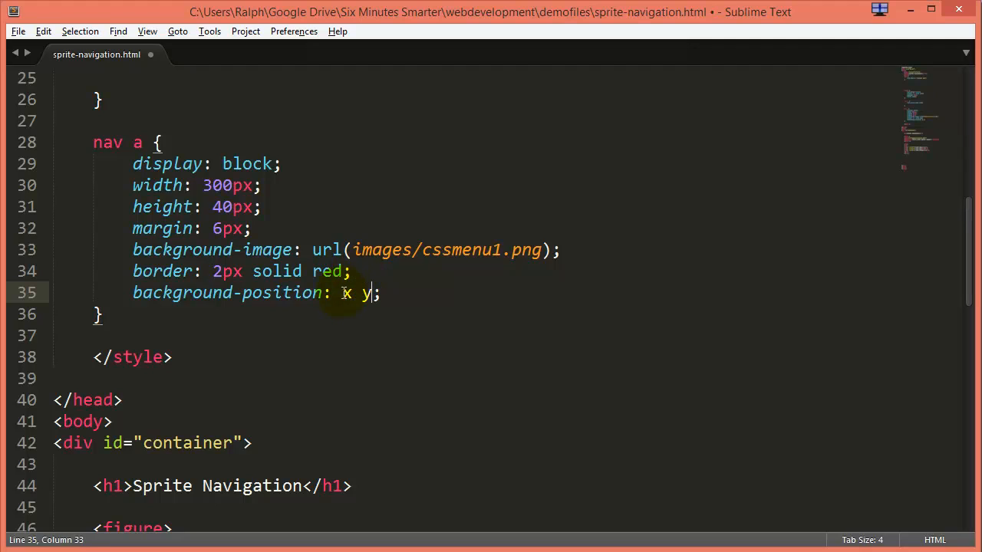
type("0")
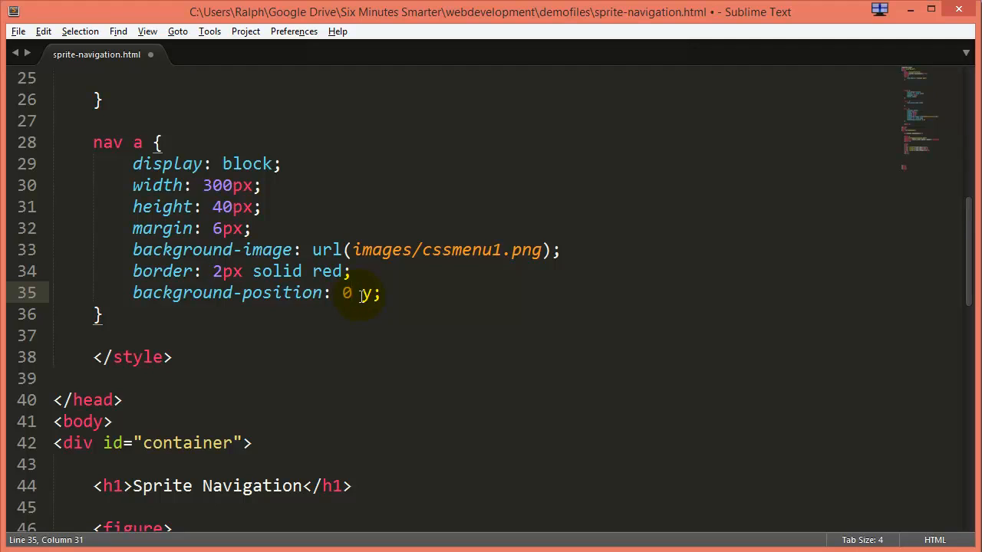
double_click(364, 292)
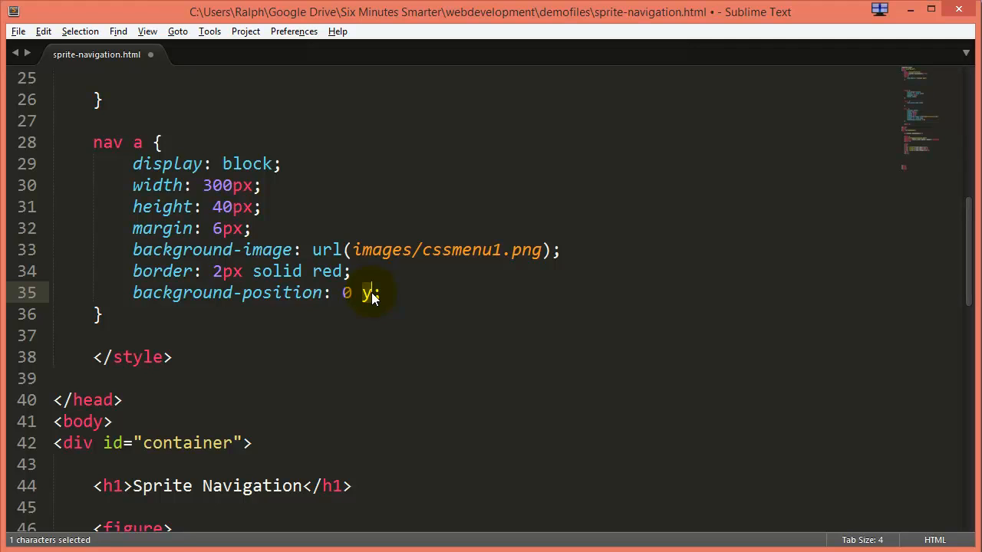
type("-40px")
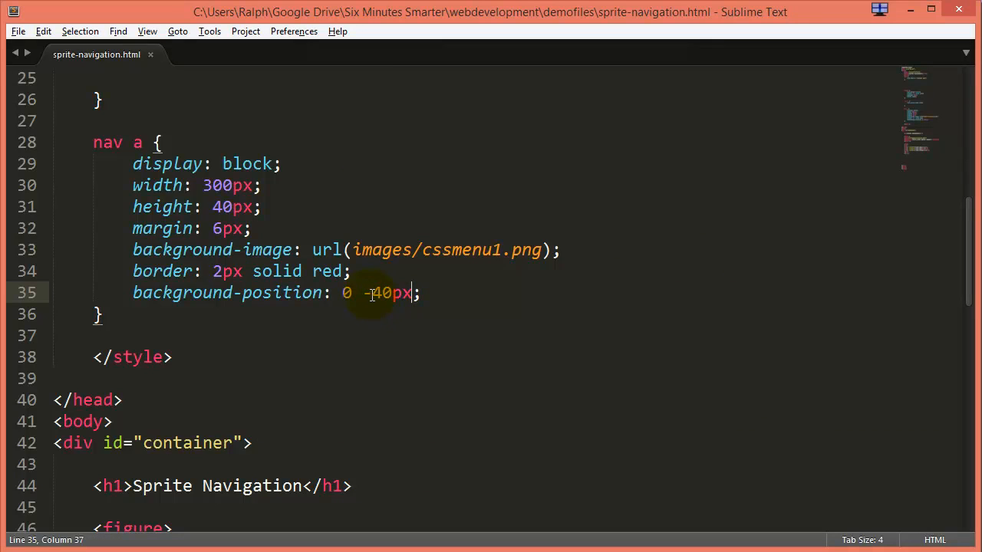
double_click(376, 292)
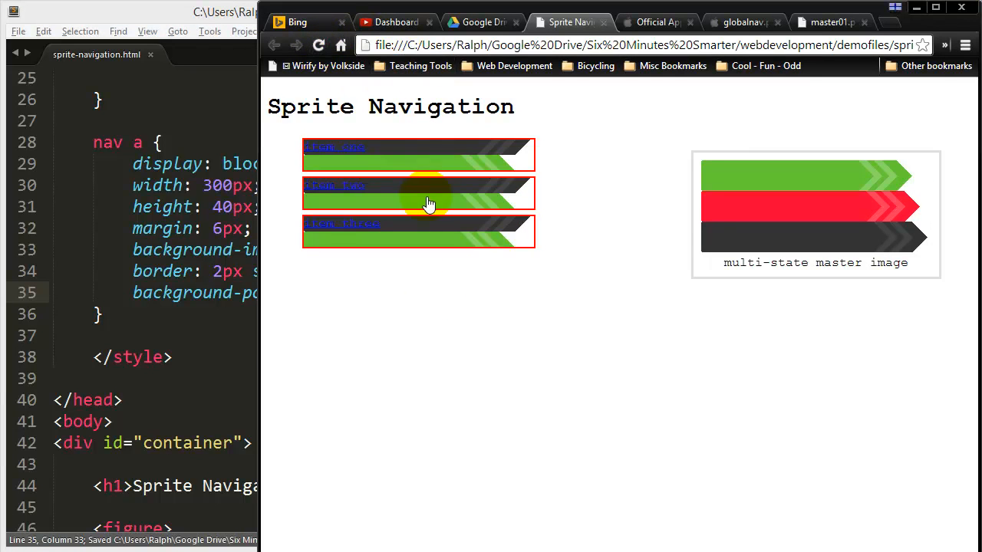
mouse_move(436, 167)
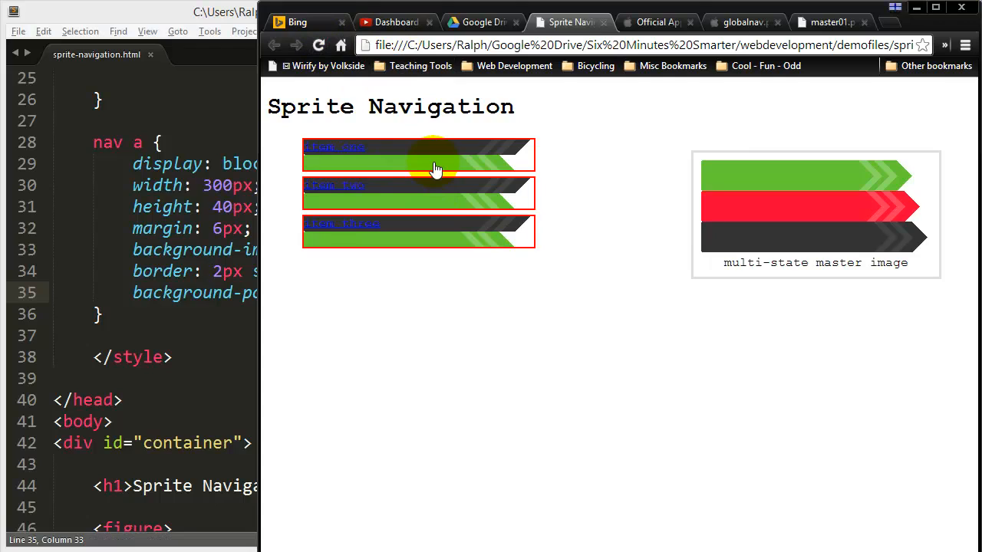
mouse_move(812, 259)
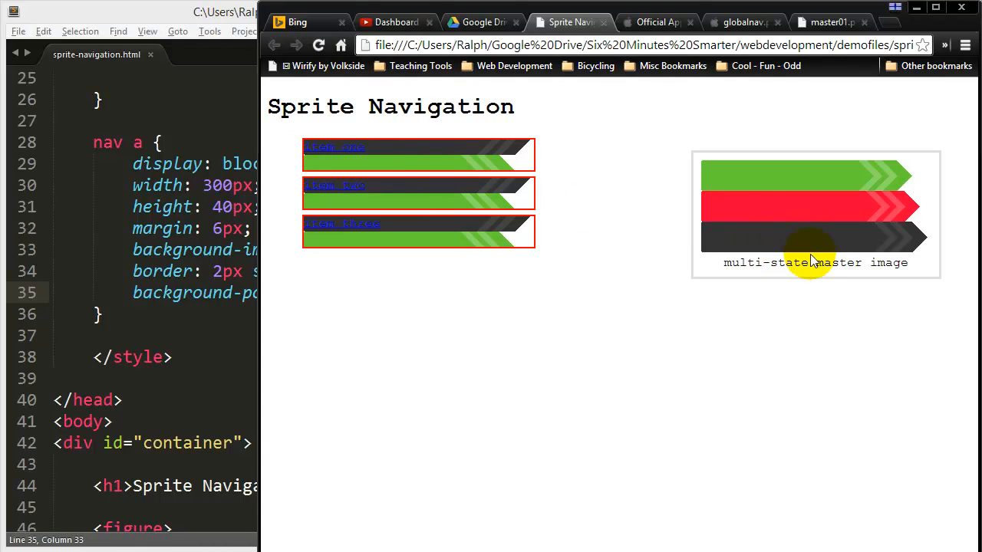
mouse_move(920, 114)
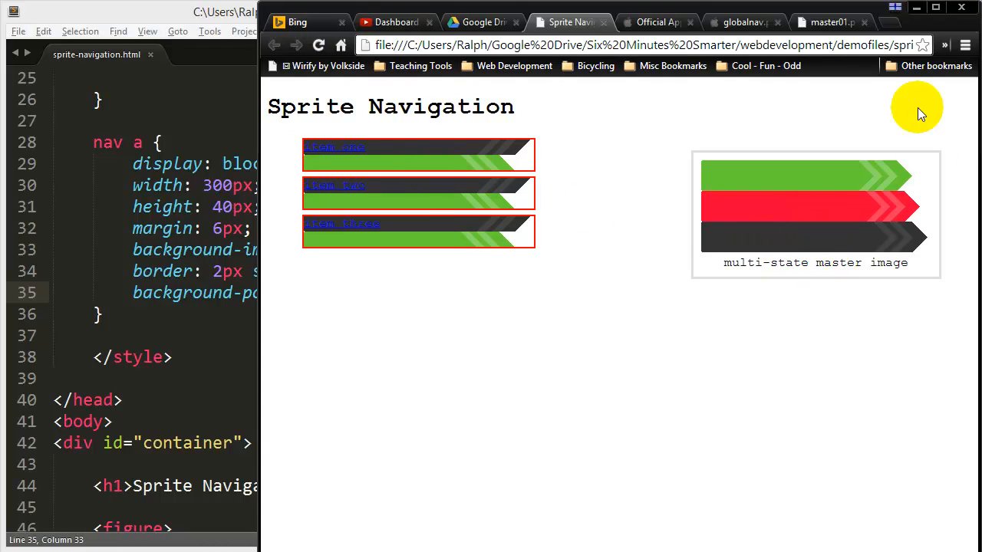
mouse_move(869, 118)
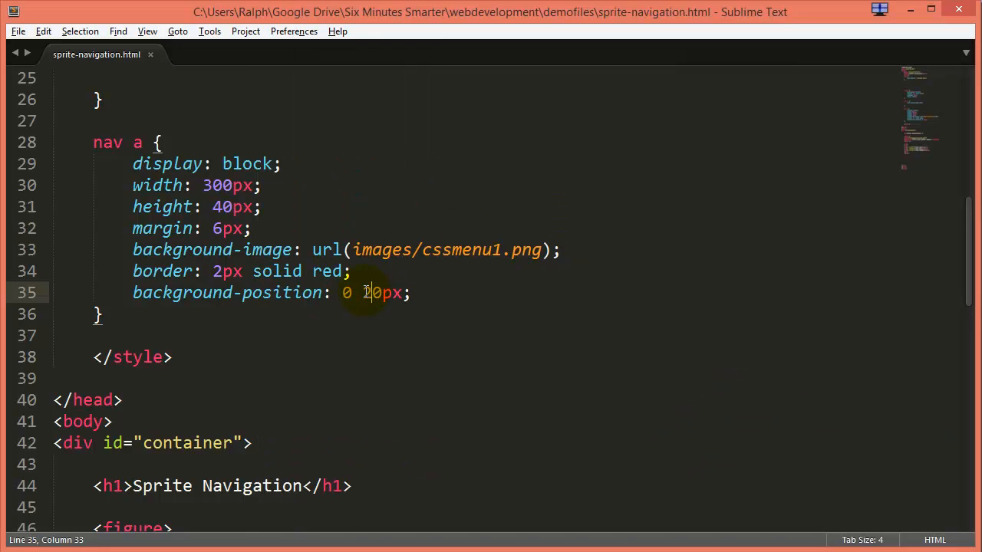
type("-")
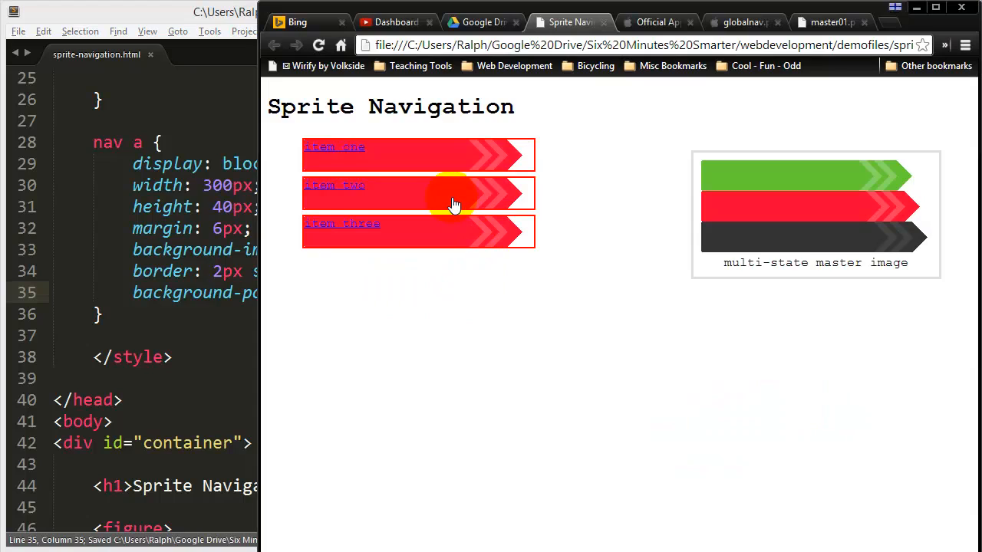
mouse_move(612, 474)
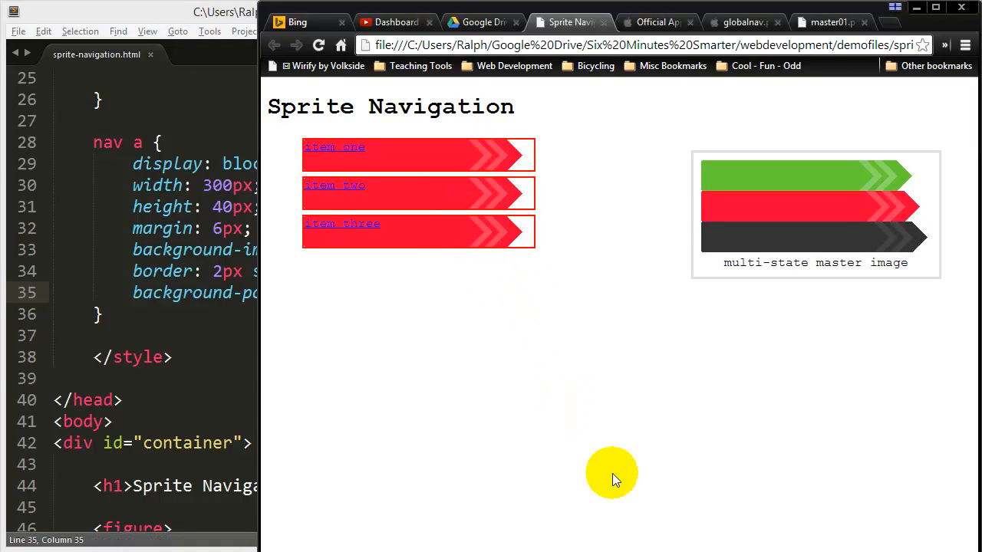